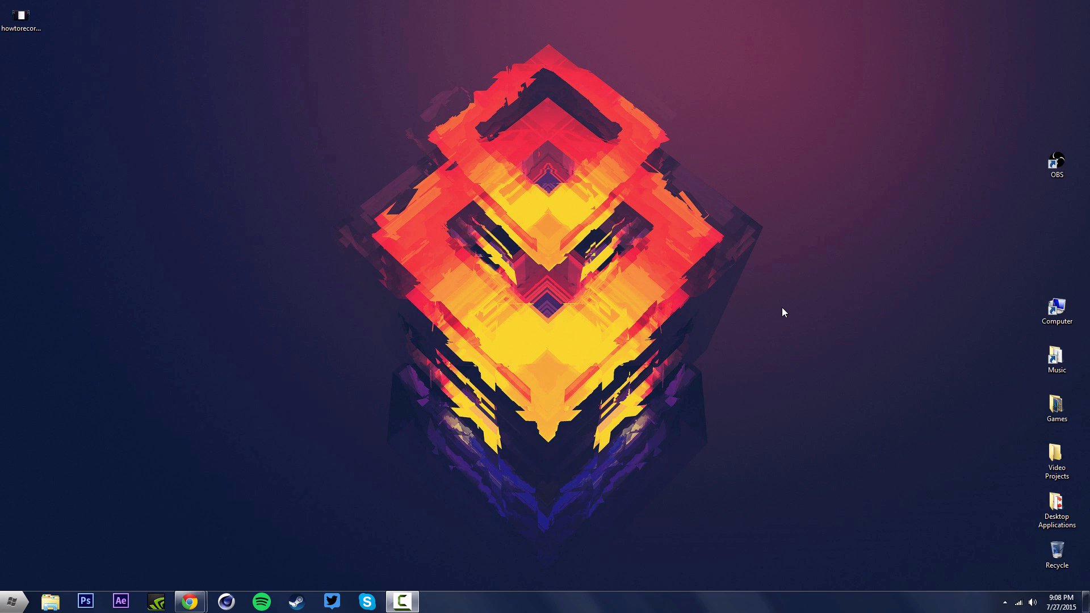
{"action": "mouse_move", "coordinate": [247, 601]}
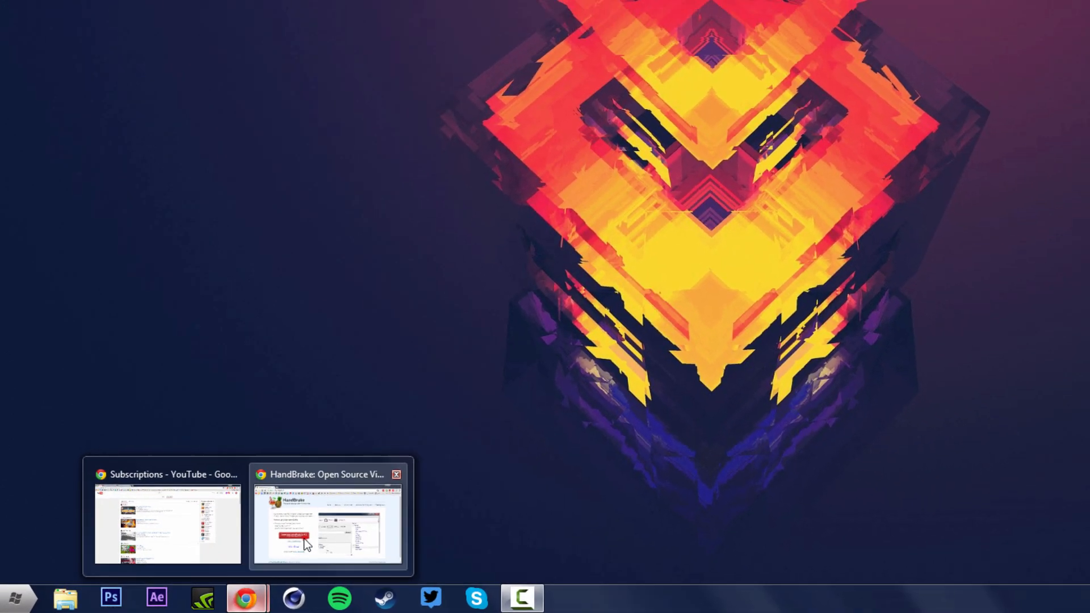
Launch HandBrake from the desktop so its Source Selection panel appears
{"action": "left_click", "coordinate": [327, 525]}
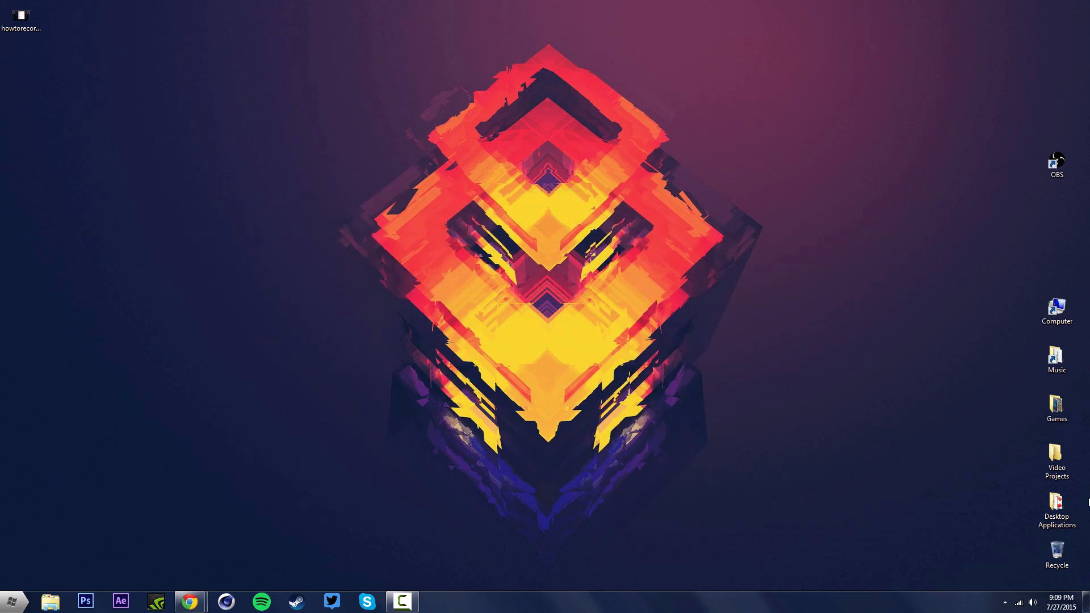
{"action": "mouse_move", "coordinate": [950, 420]}
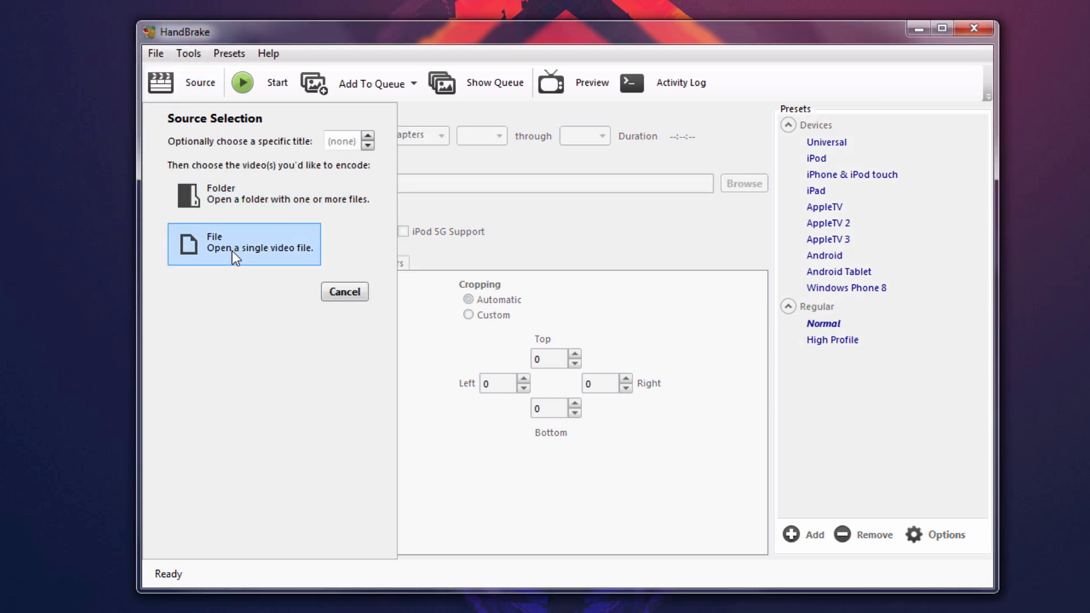
Load GTA5CompleteProfile.mp4 from E:\Video Backups as the source file
{"action": "left_click", "coordinate": [243, 244]}
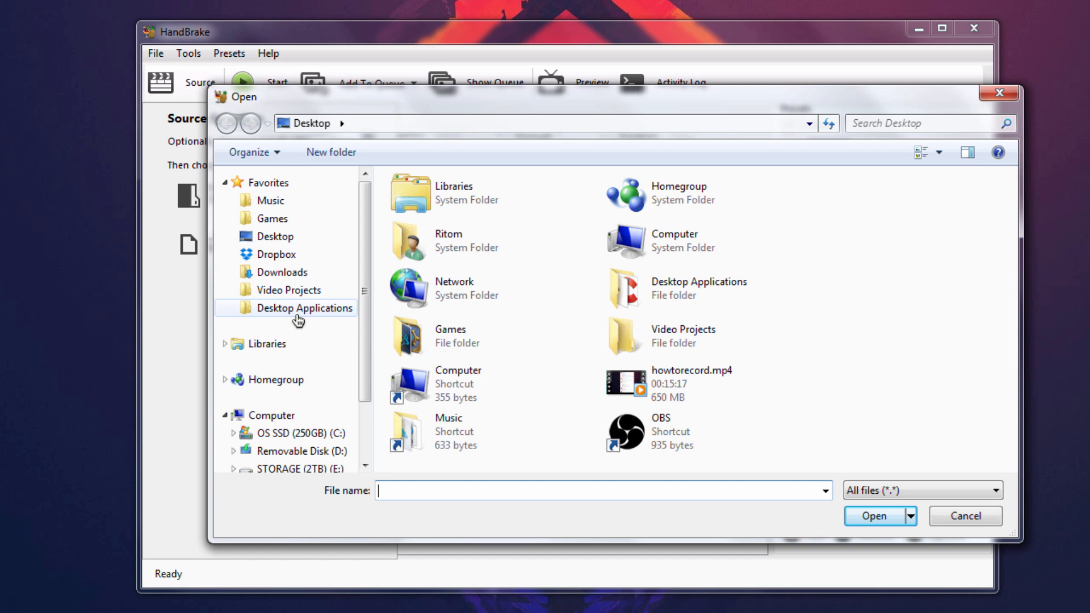
{"action": "double_click", "coordinate": [304, 308]}
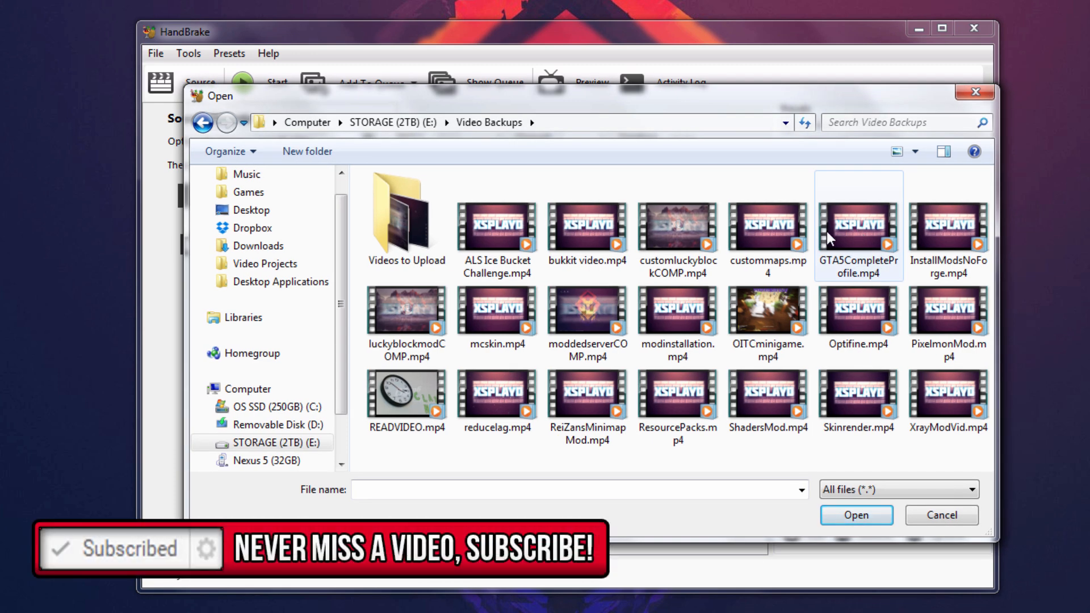
{"action": "mouse_move", "coordinate": [858, 236]}
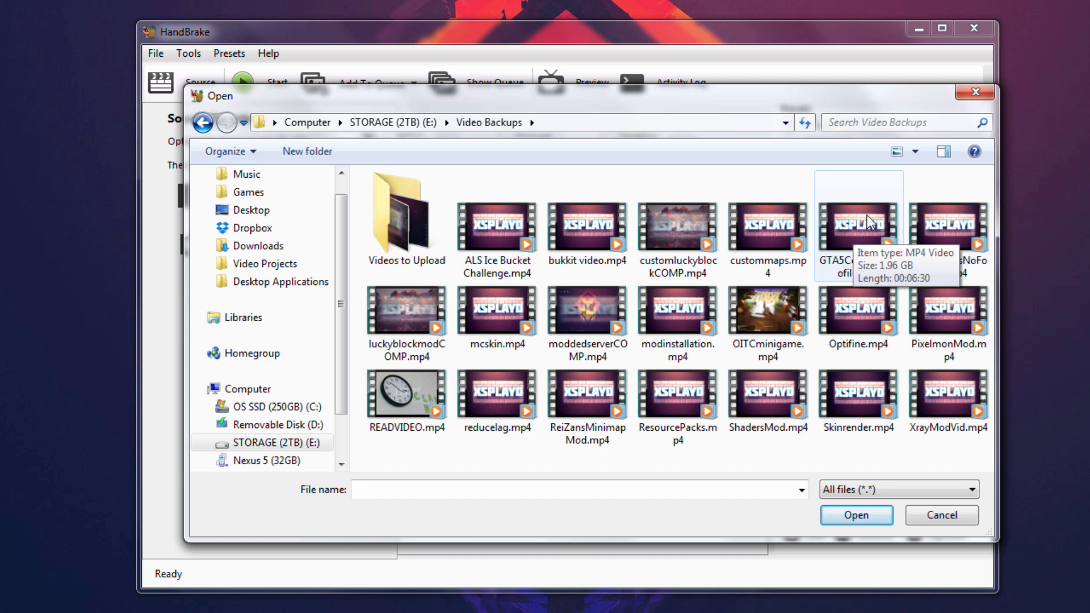
{"action": "double_click", "coordinate": [858, 224]}
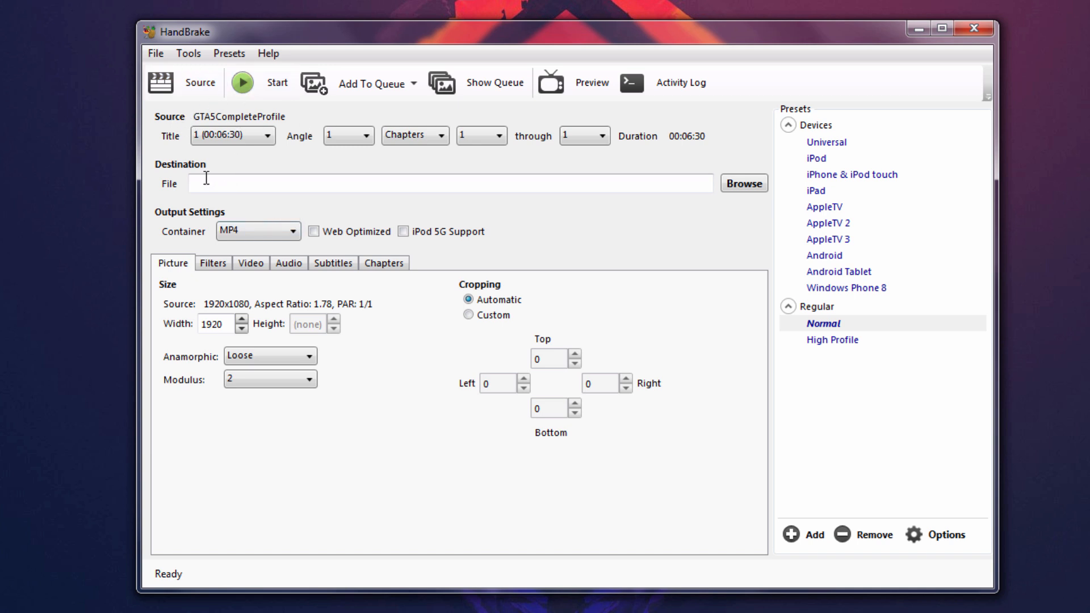
{"action": "mouse_move", "coordinate": [350, 173]}
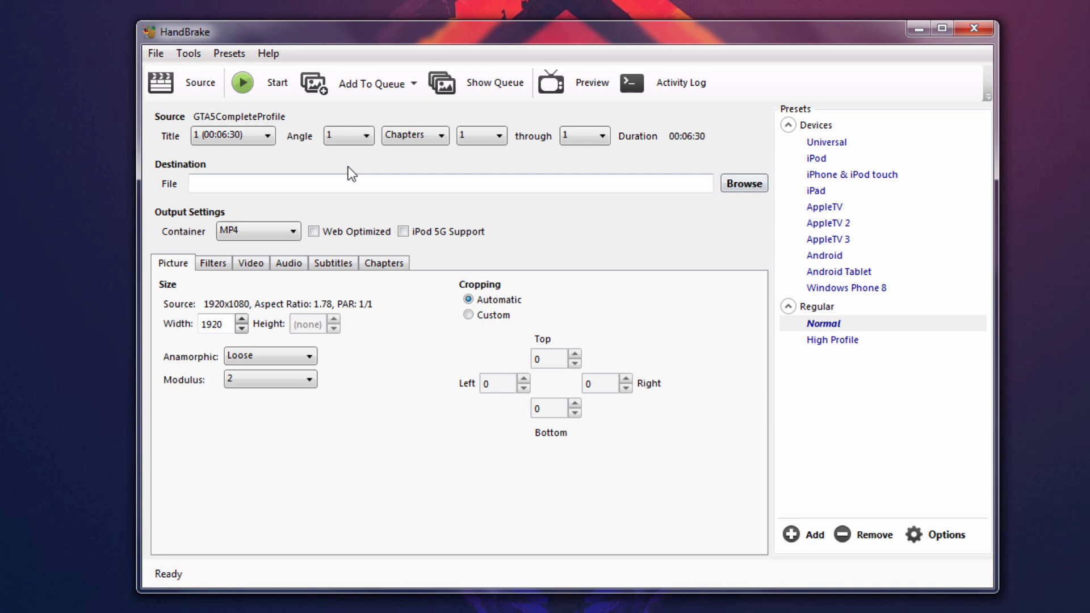
Set the destination to a file named test.mp4 saved on the Desktop
{"action": "left_click", "coordinate": [742, 183]}
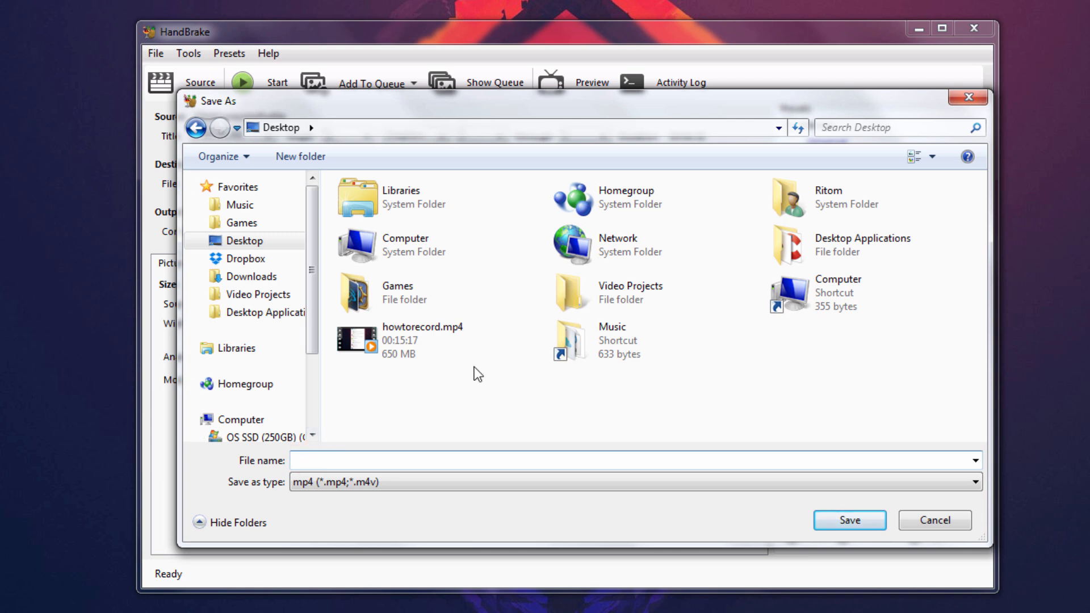
{"action": "type", "text": "test"}
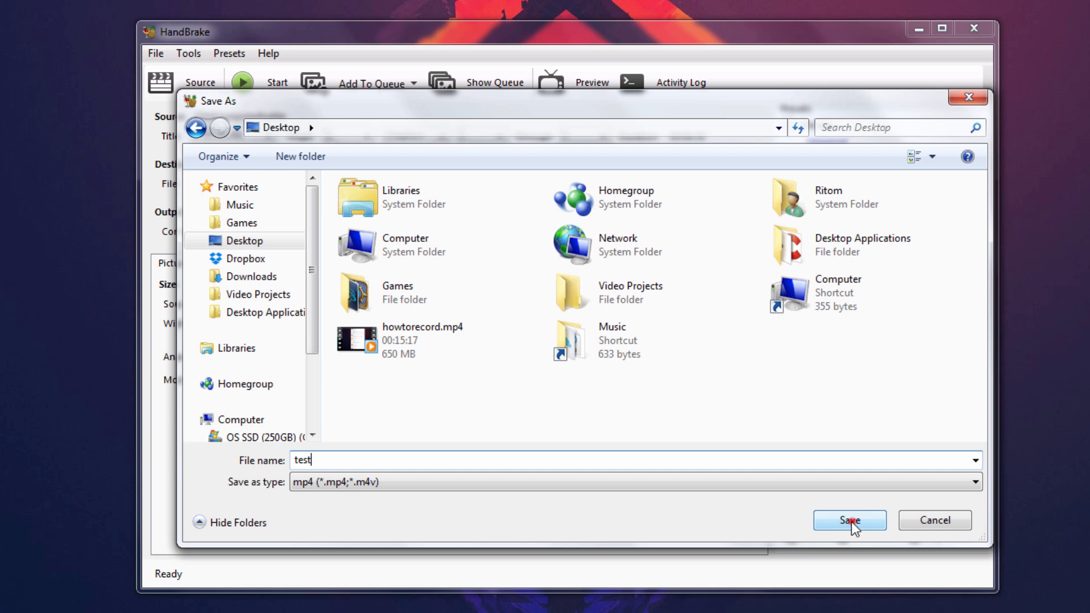
{"action": "left_click", "coordinate": [849, 520]}
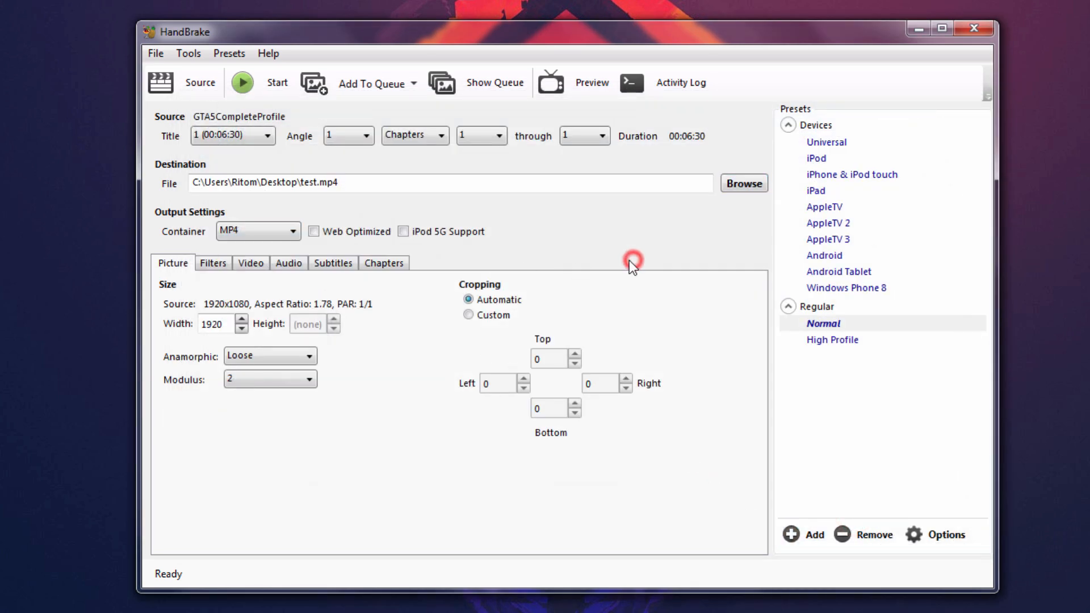
Enable Web Optimized output for the MP4 and move on to the filter settings
{"action": "left_click", "coordinate": [314, 232]}
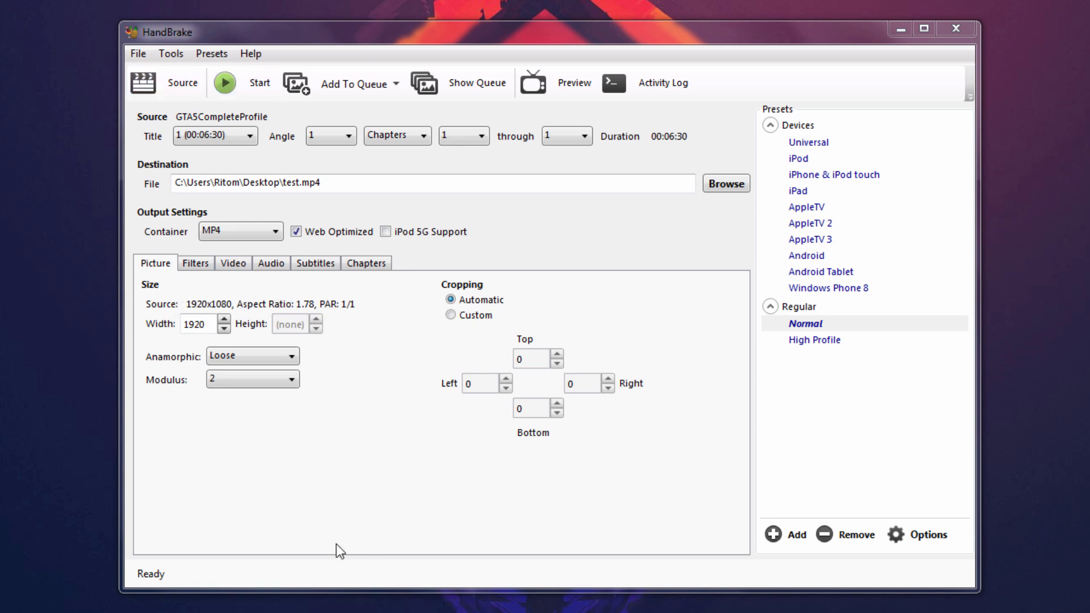
{"action": "mouse_move", "coordinate": [235, 353]}
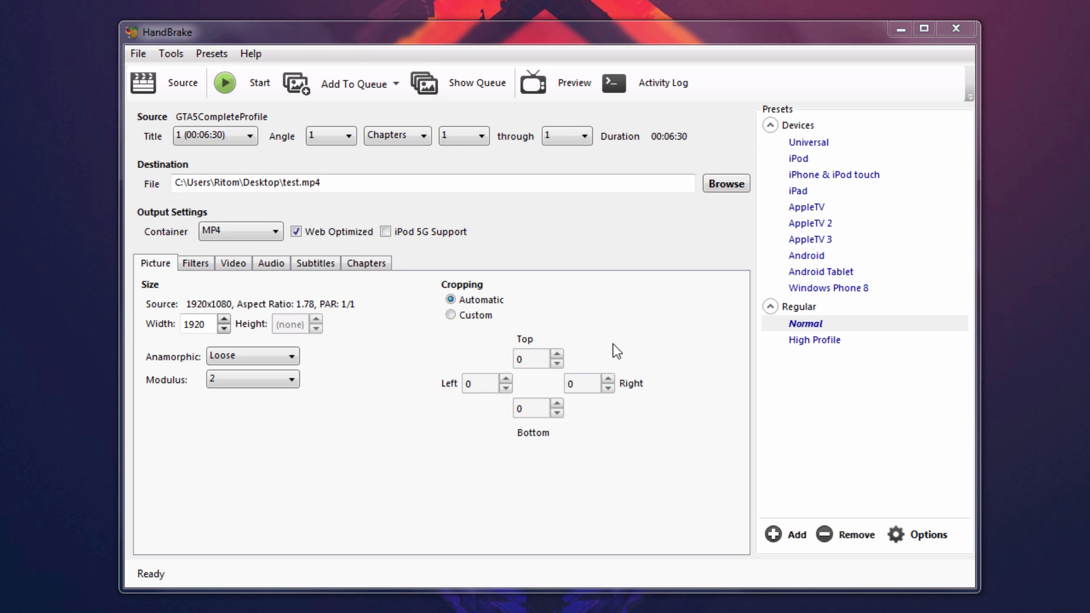
{"action": "left_click", "coordinate": [195, 263]}
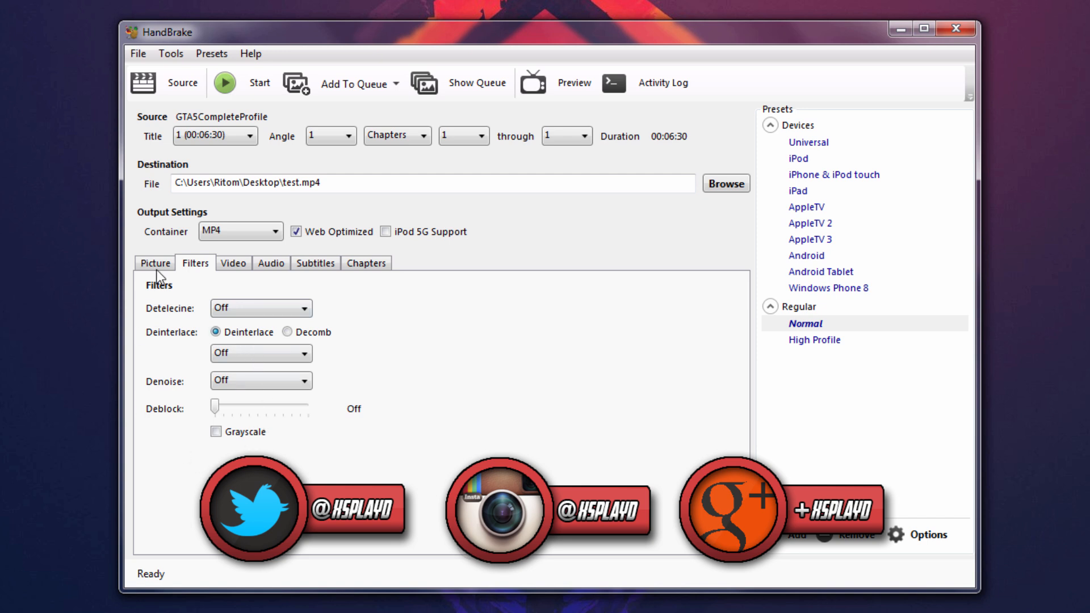
{"action": "mouse_move", "coordinate": [313, 297]}
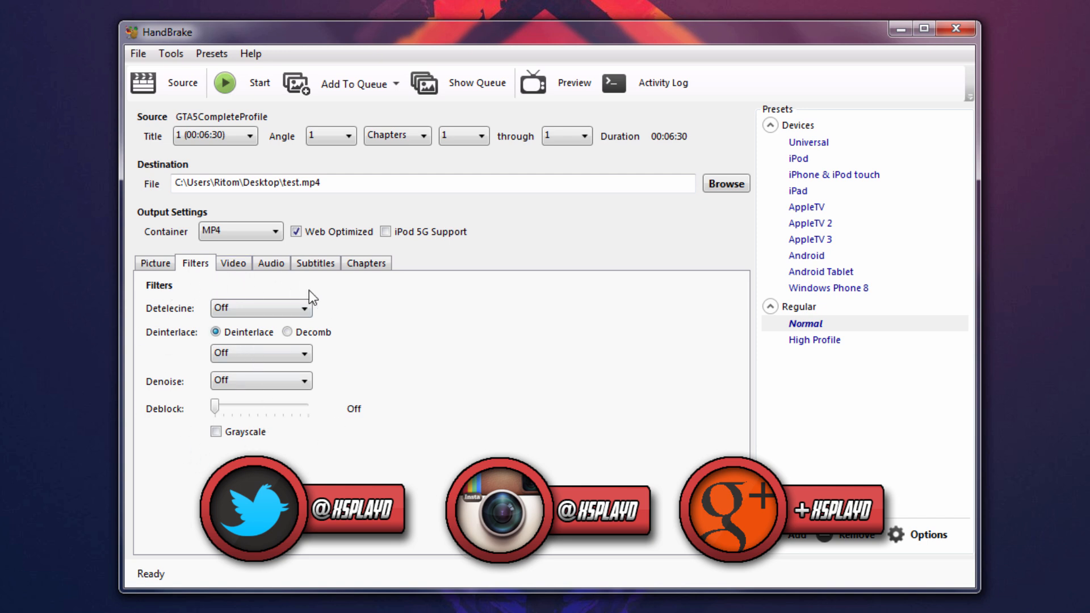
{"action": "mouse_move", "coordinate": [391, 394]}
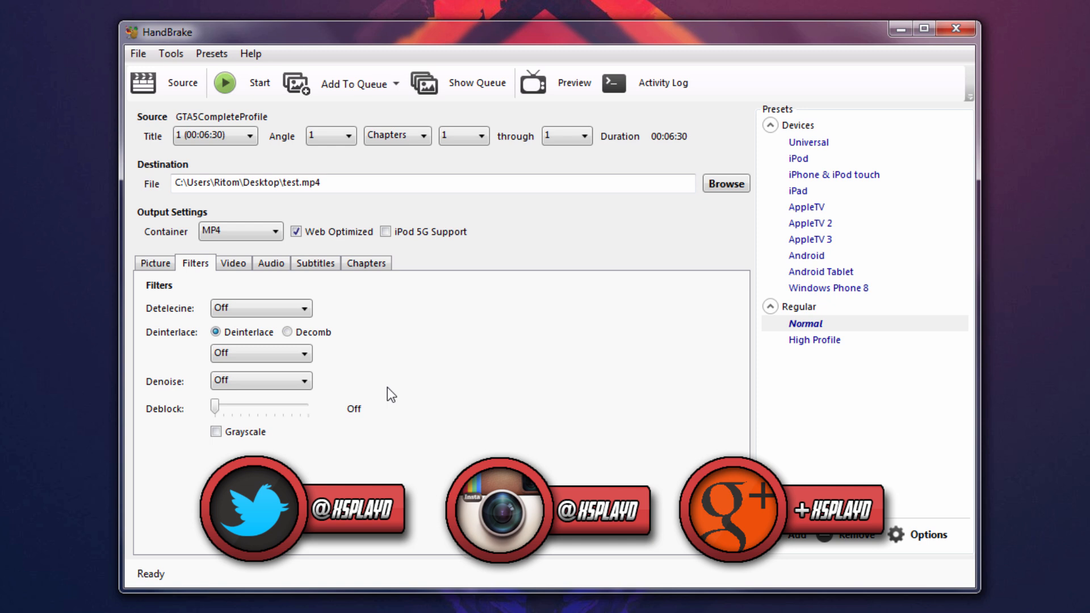
{"action": "mouse_move", "coordinate": [330, 287]}
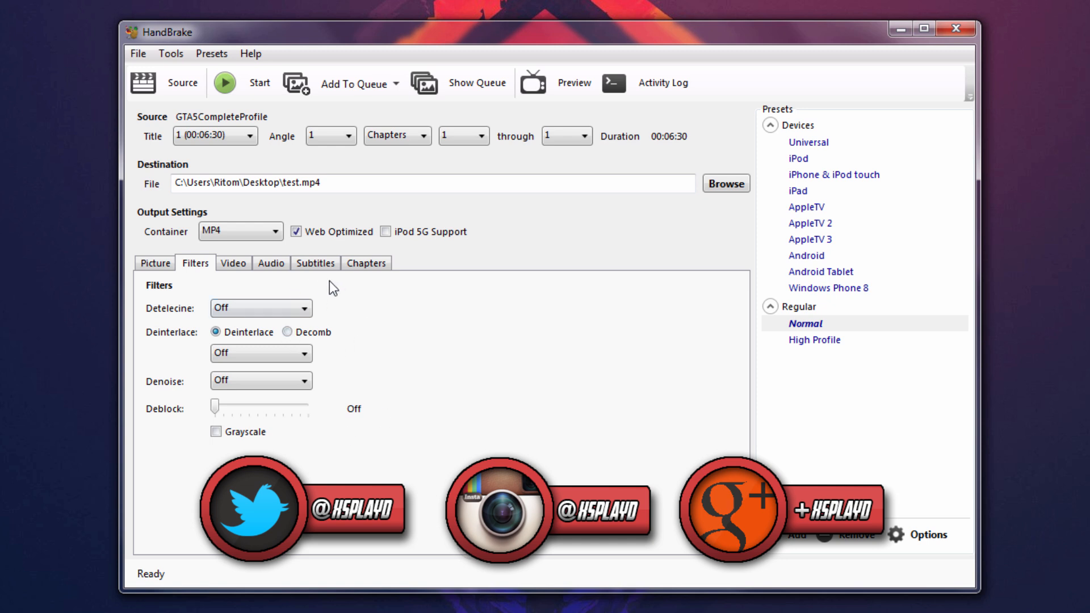
Set the audio track to Stereo mixdown at a 128 kbps bitrate
{"action": "left_click", "coordinate": [271, 262]}
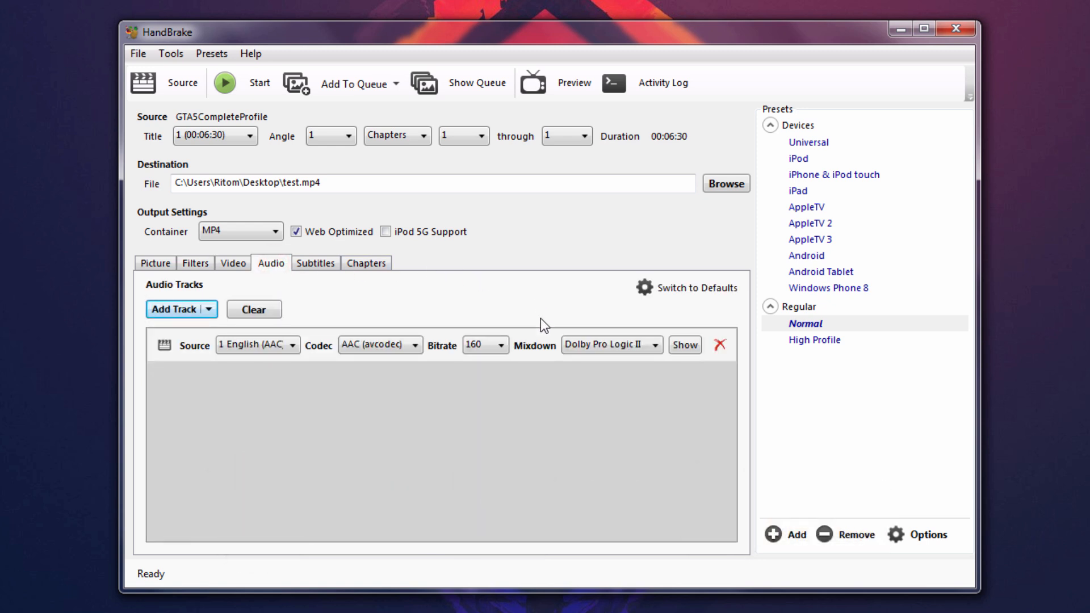
{"action": "left_click", "coordinate": [611, 345]}
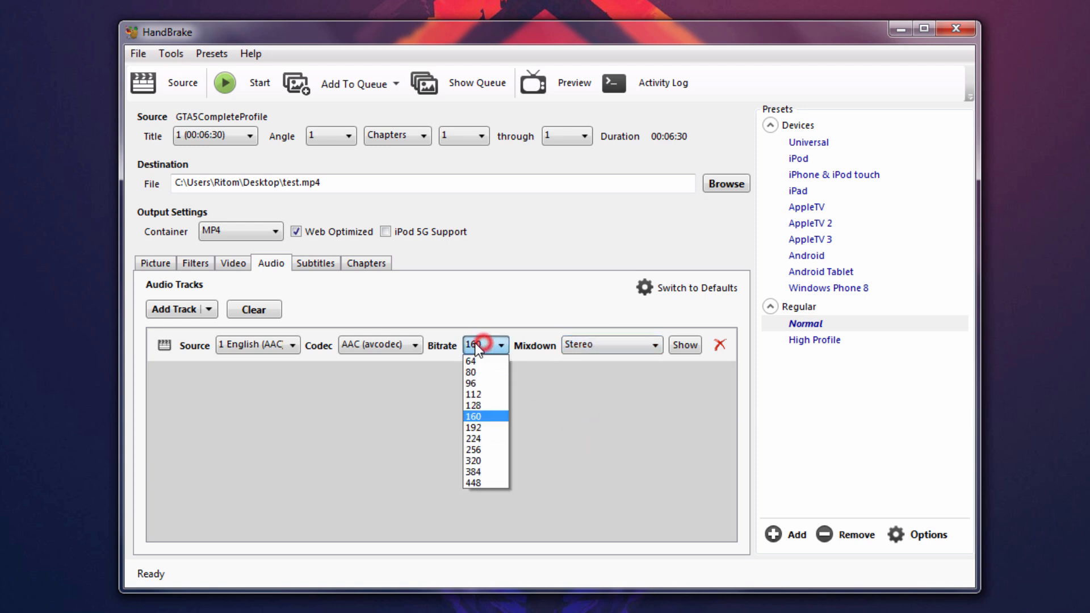
{"action": "left_click", "coordinate": [474, 405]}
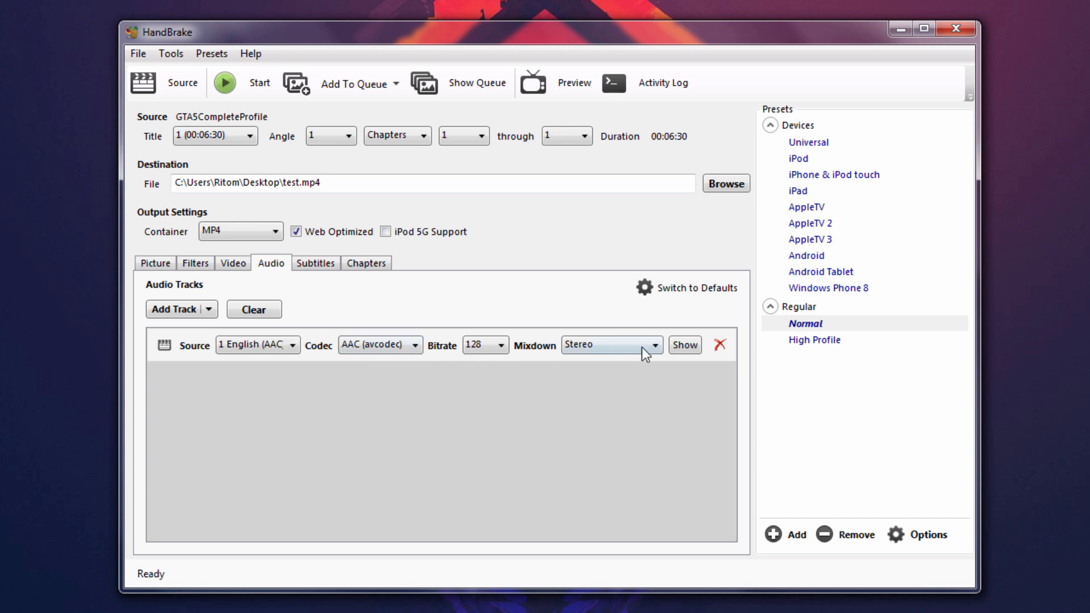
{"action": "left_click", "coordinate": [370, 262]}
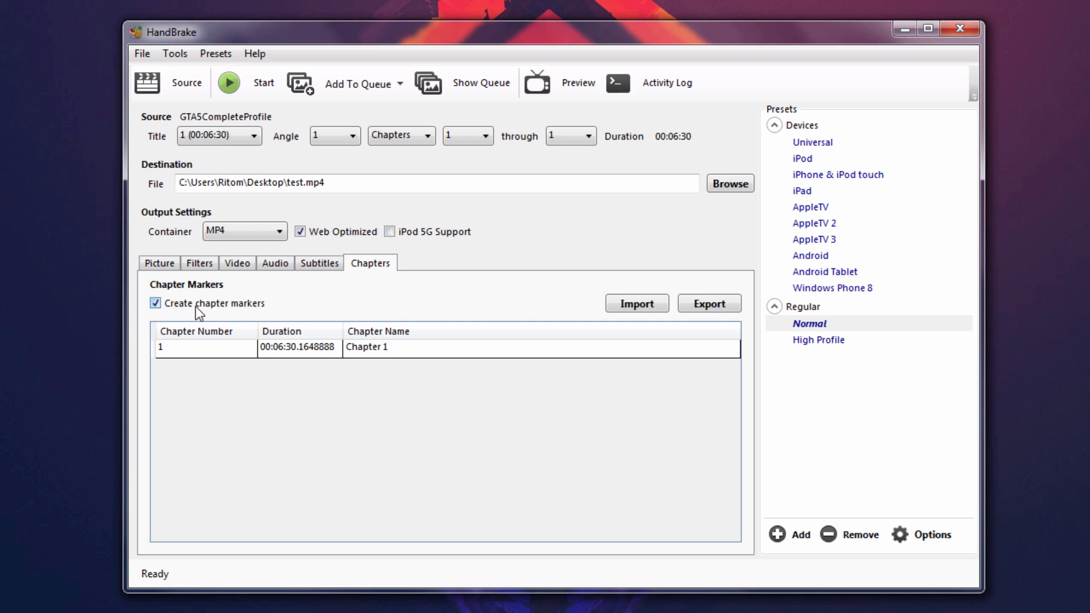
Untick Create chapter markers so the output has no chapter markers
{"action": "left_click", "coordinate": [155, 303]}
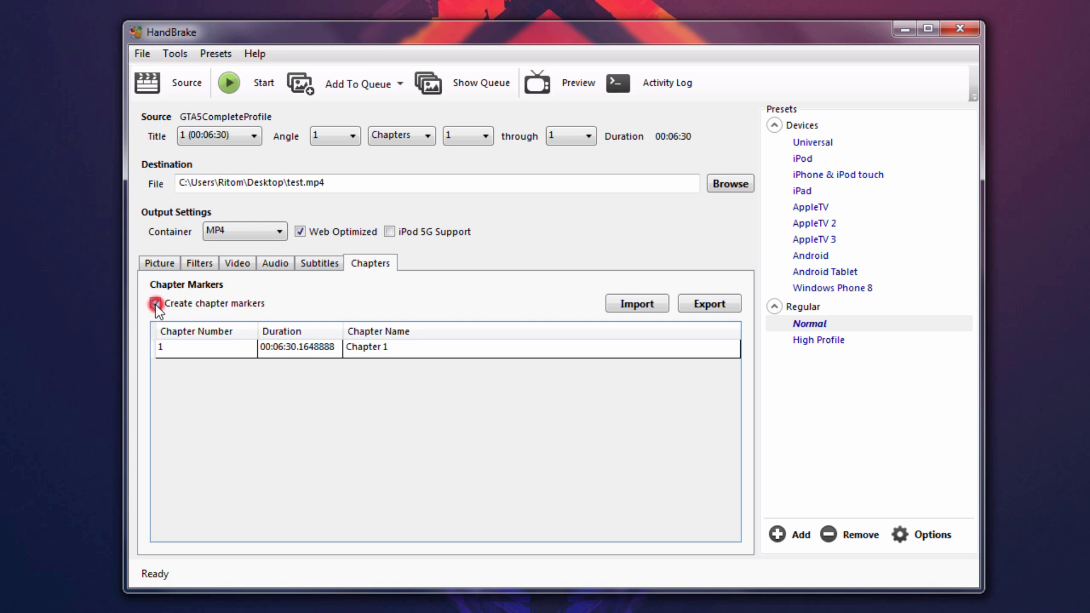
{"action": "left_click", "coordinate": [156, 303]}
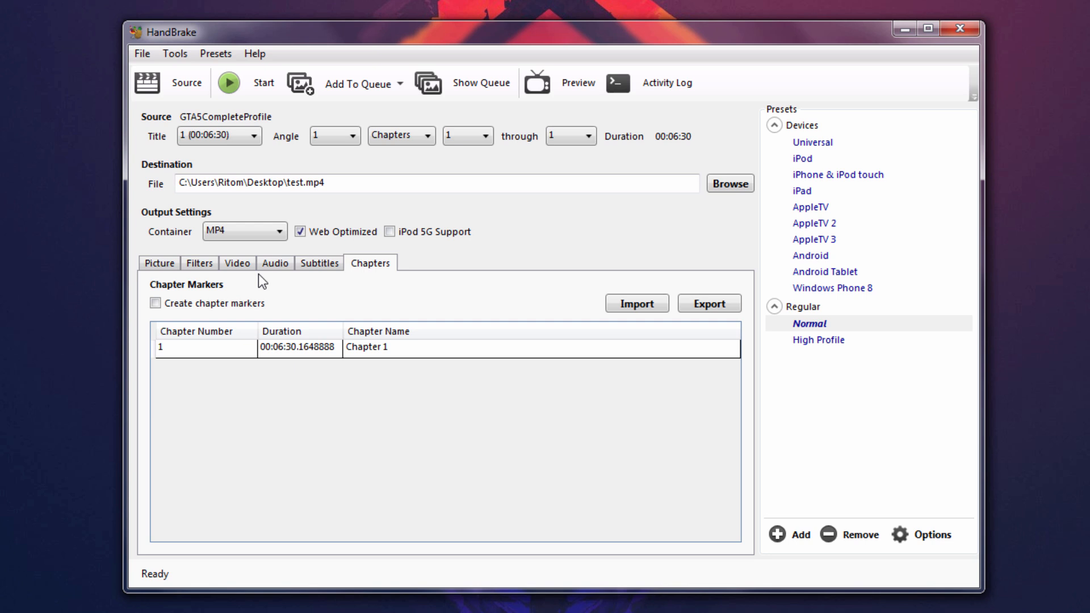
{"action": "left_click", "coordinate": [238, 262]}
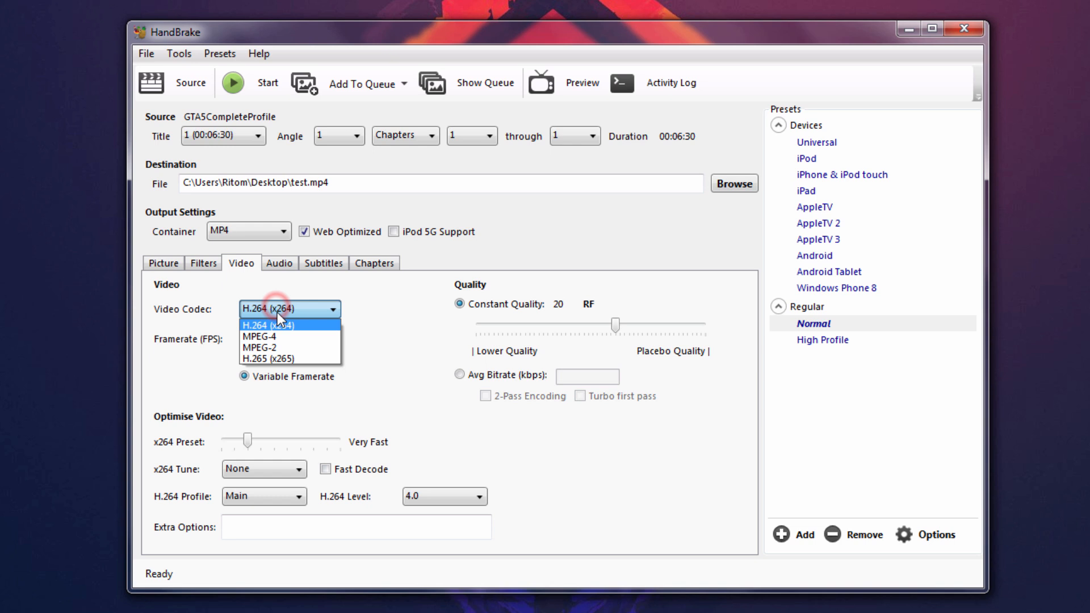
Keep H.264 codec and variable framerate, switching quality mode to Avg Bitrate
{"action": "left_click", "coordinate": [288, 308]}
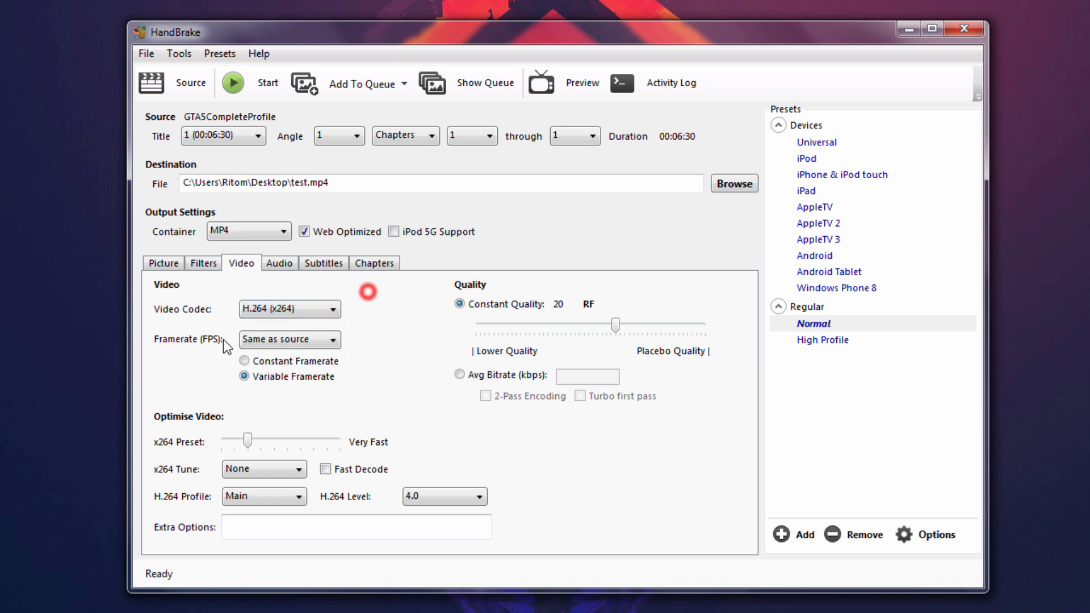
{"action": "left_click", "coordinate": [290, 340]}
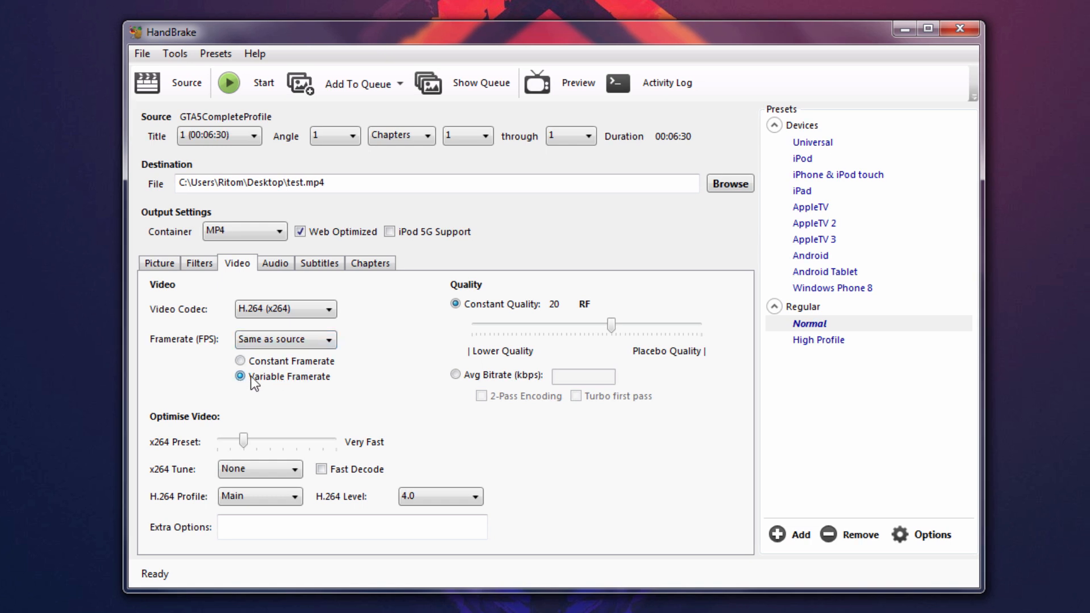
{"action": "left_click", "coordinate": [240, 376]}
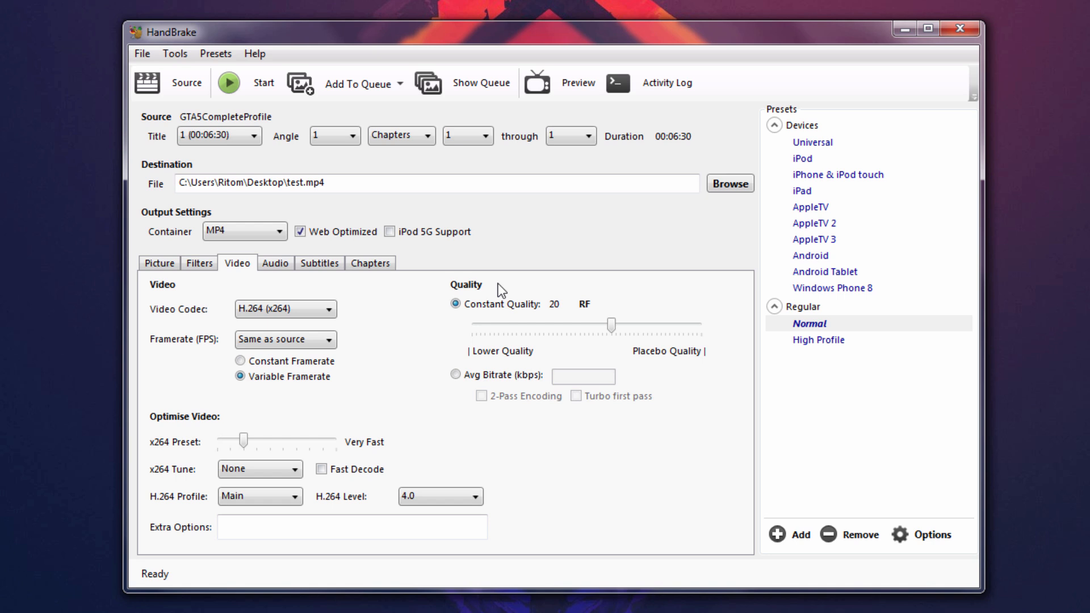
{"action": "mouse_move", "coordinate": [467, 380]}
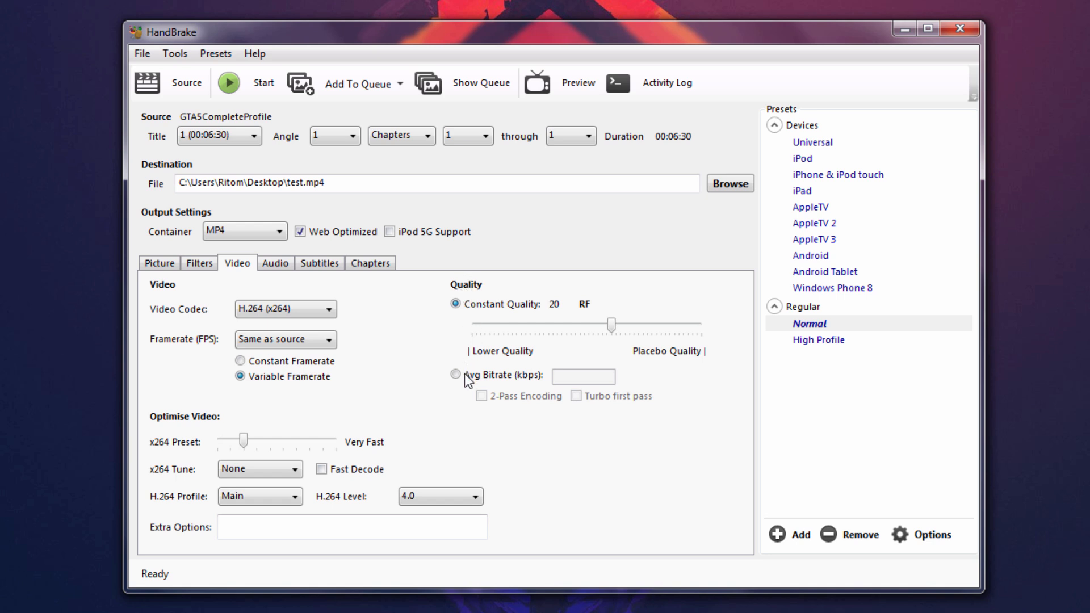
{"action": "left_click", "coordinate": [455, 374]}
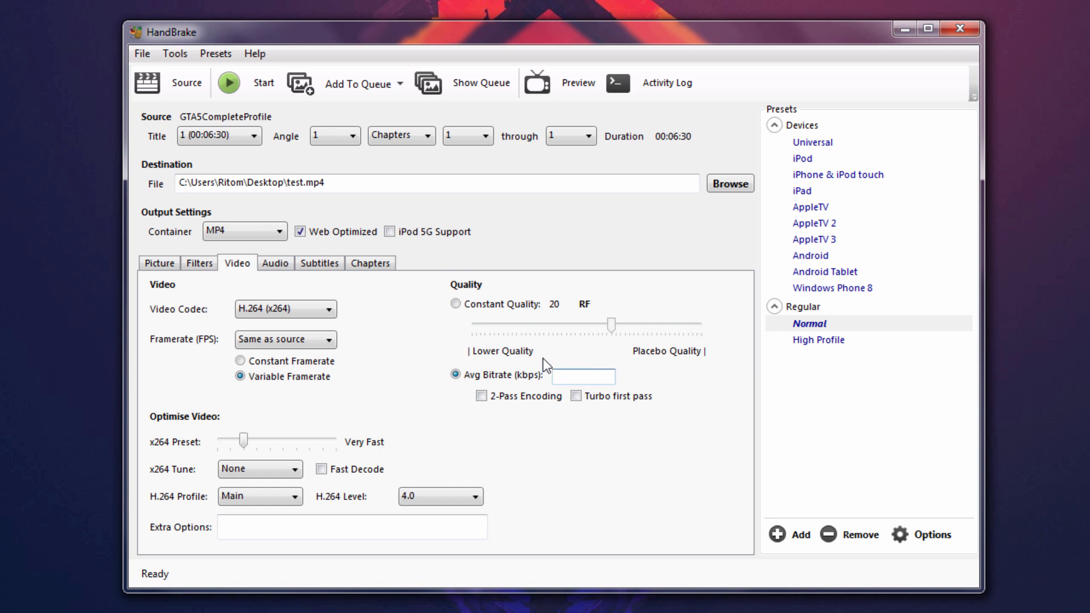
Enter 8000 kbps as the average video bitrate
{"action": "type", "text": "8000"}
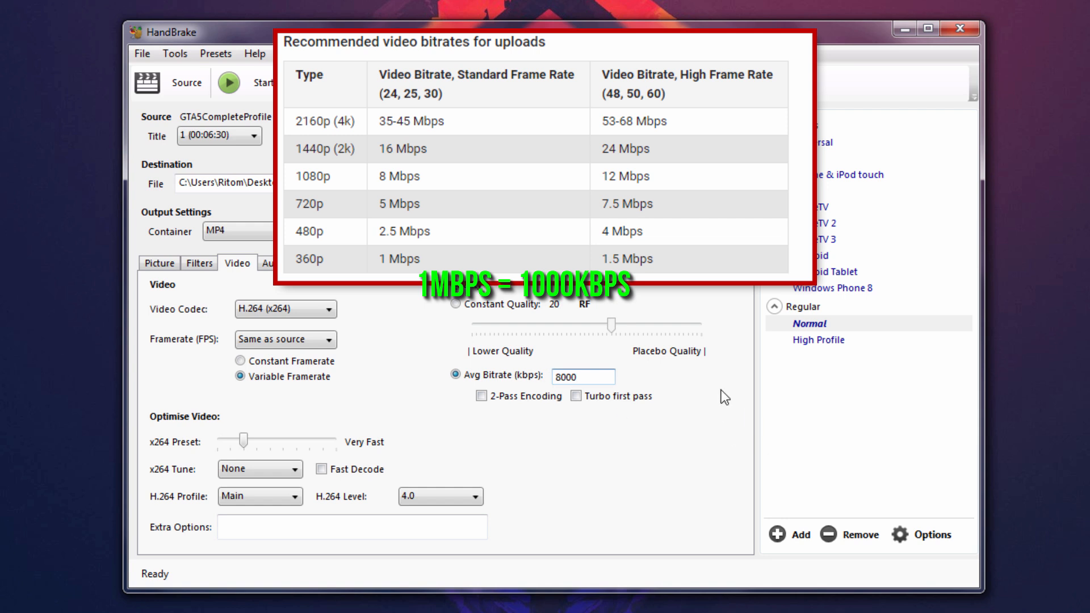
{"action": "type", "text": "120"}
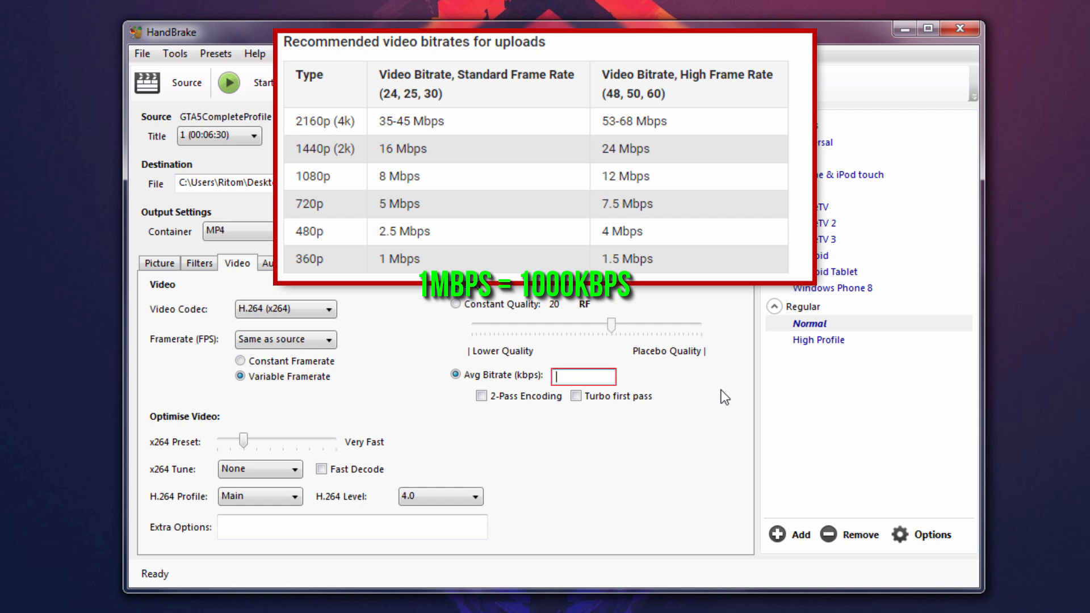
{"action": "type", "text": "8000"}
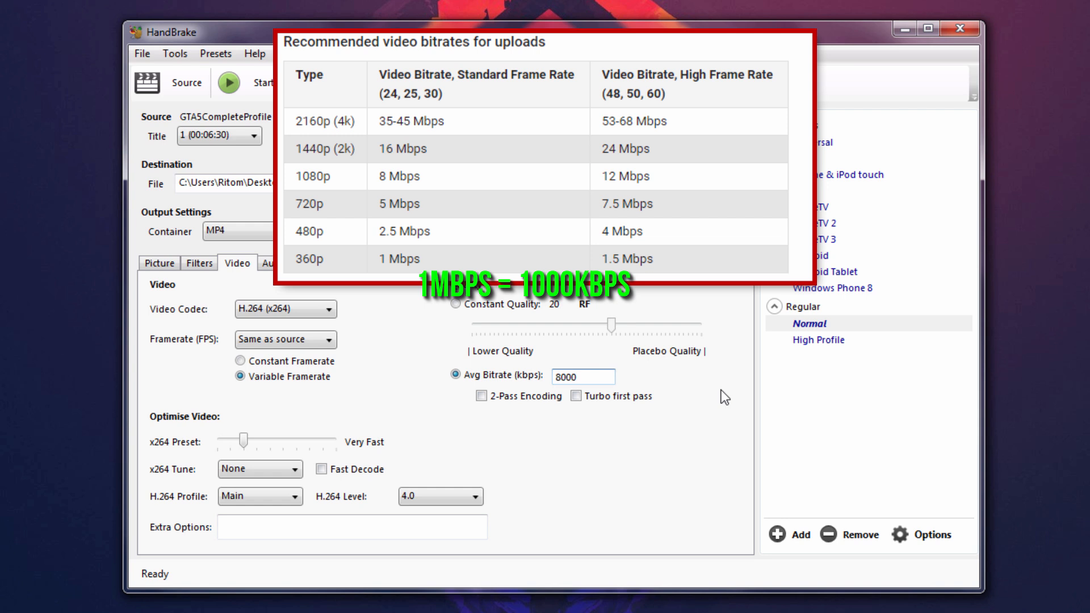
{"action": "left_click", "coordinate": [583, 376]}
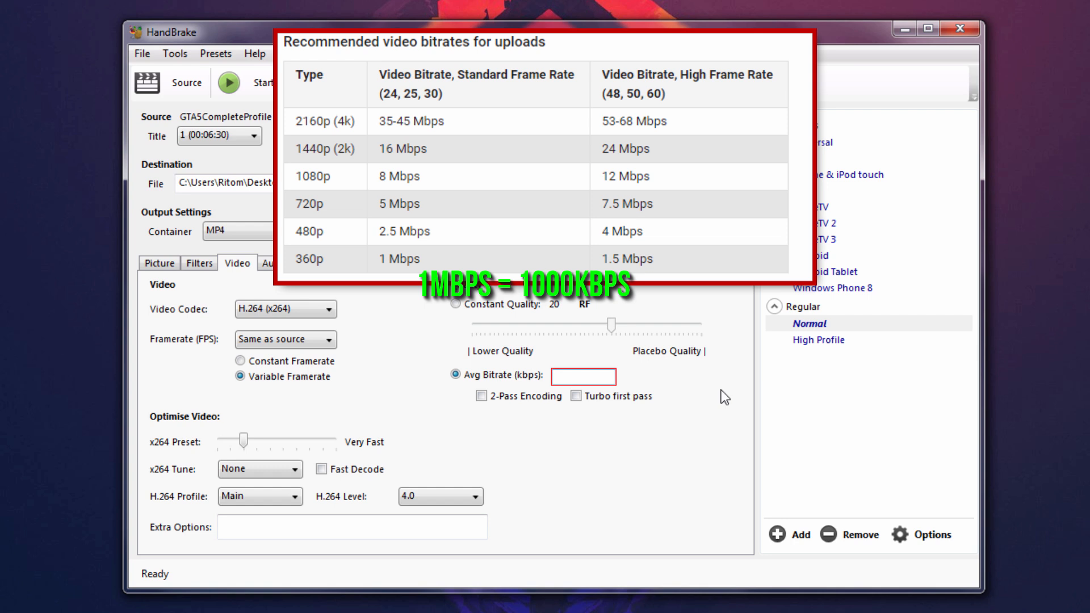
{"action": "type", "text": "8000"}
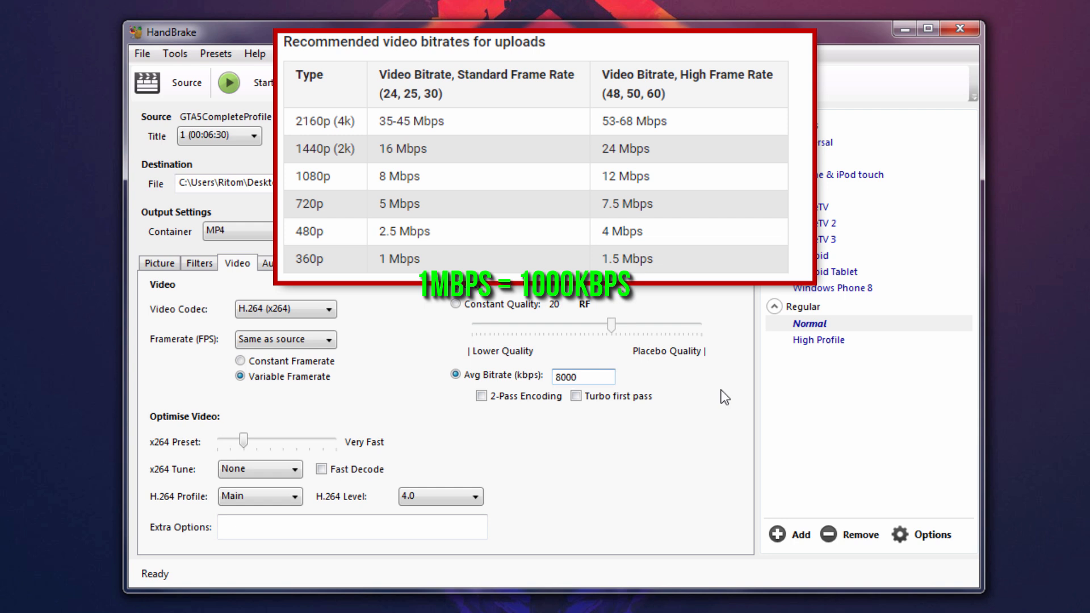
{"action": "left_click", "coordinate": [584, 377]}
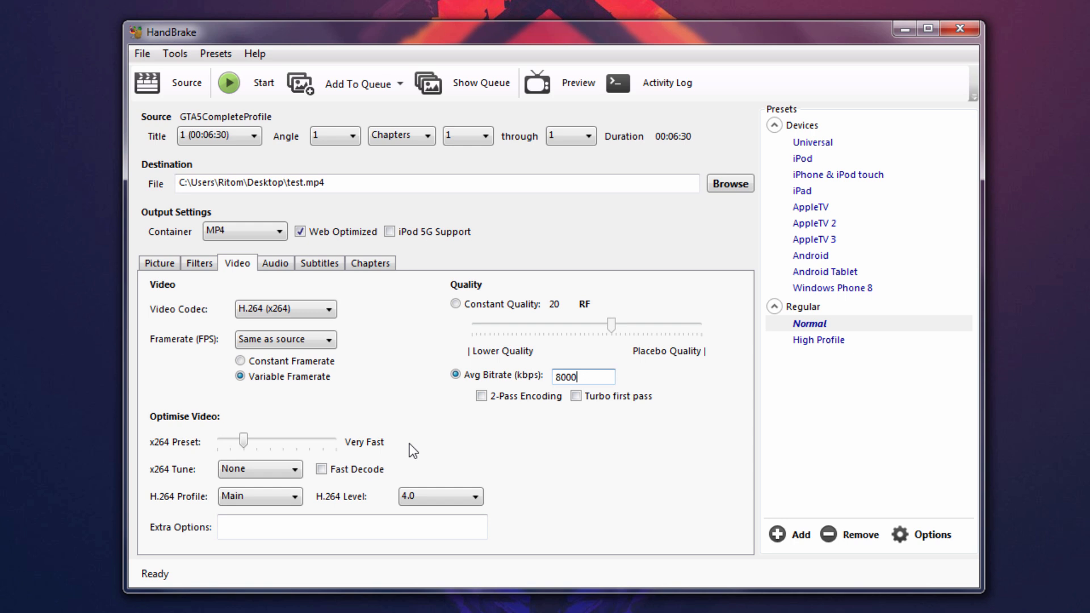
{"action": "mouse_move", "coordinate": [182, 427]}
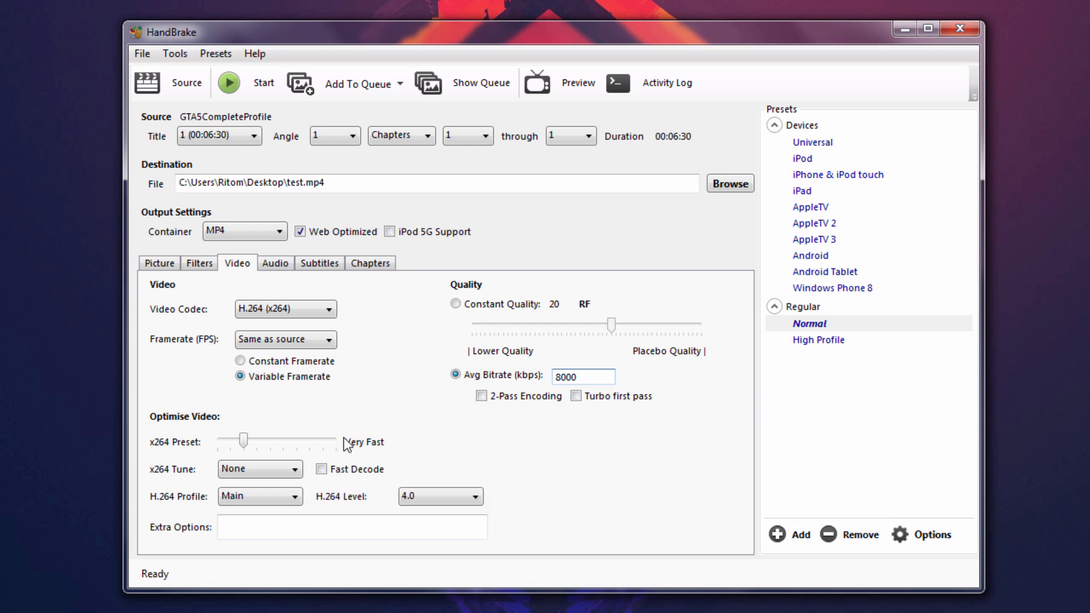
Set the x264 preset slider to Faster and keep the H.264 level at 4.0
{"action": "left_click_drag", "start_coordinate": [245, 438], "coordinate": [296, 439]}
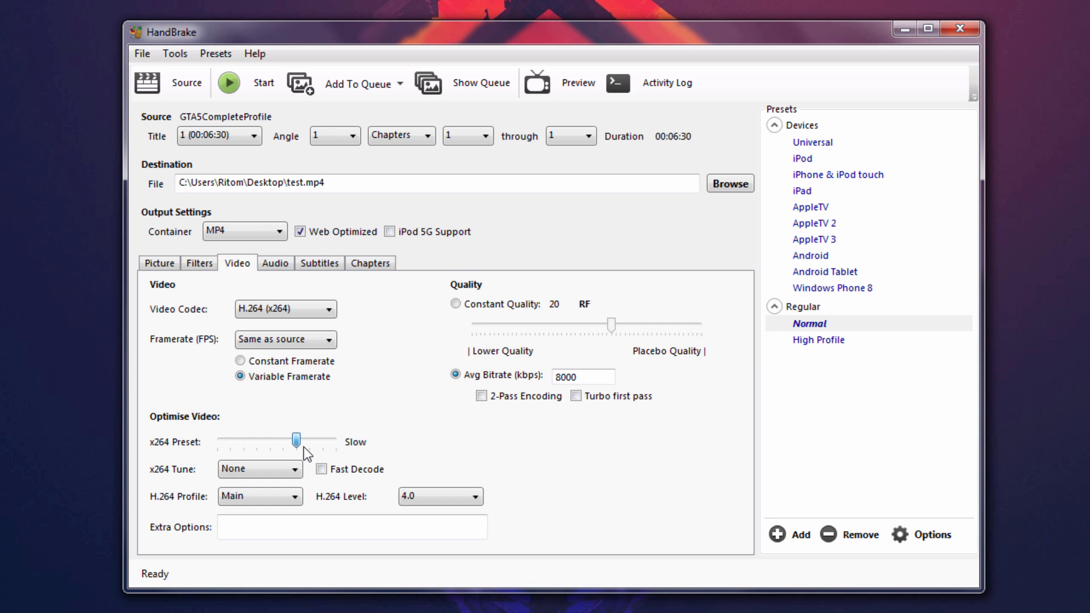
{"action": "left_click_drag", "start_coordinate": [295, 441], "coordinate": [272, 440]}
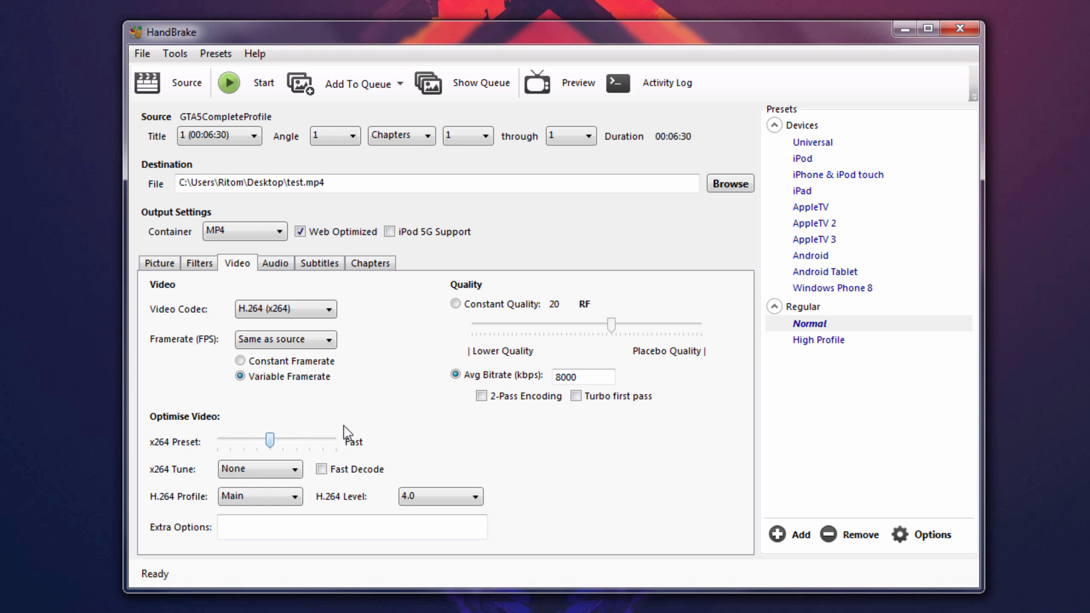
{"action": "left_click_drag", "start_coordinate": [270, 440], "coordinate": [258, 440]}
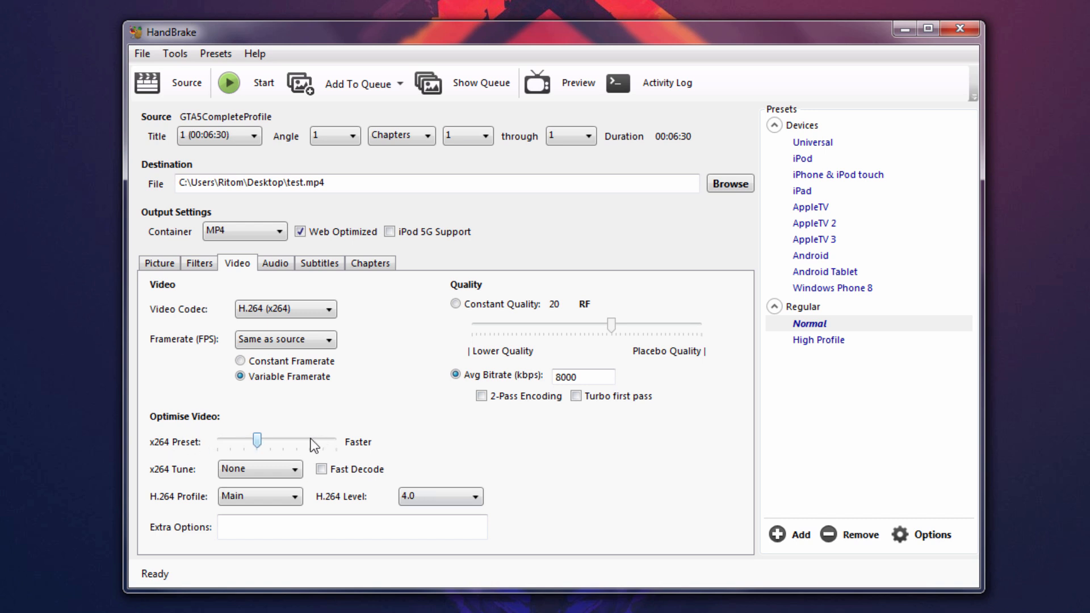
{"action": "mouse_move", "coordinate": [268, 345]}
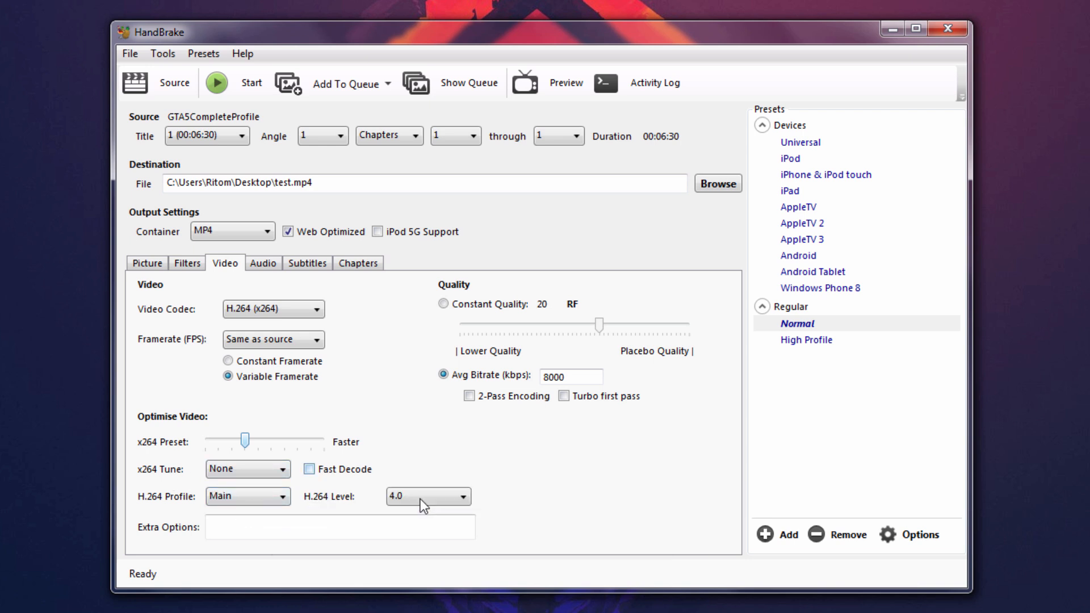
{"action": "left_click", "coordinate": [427, 496]}
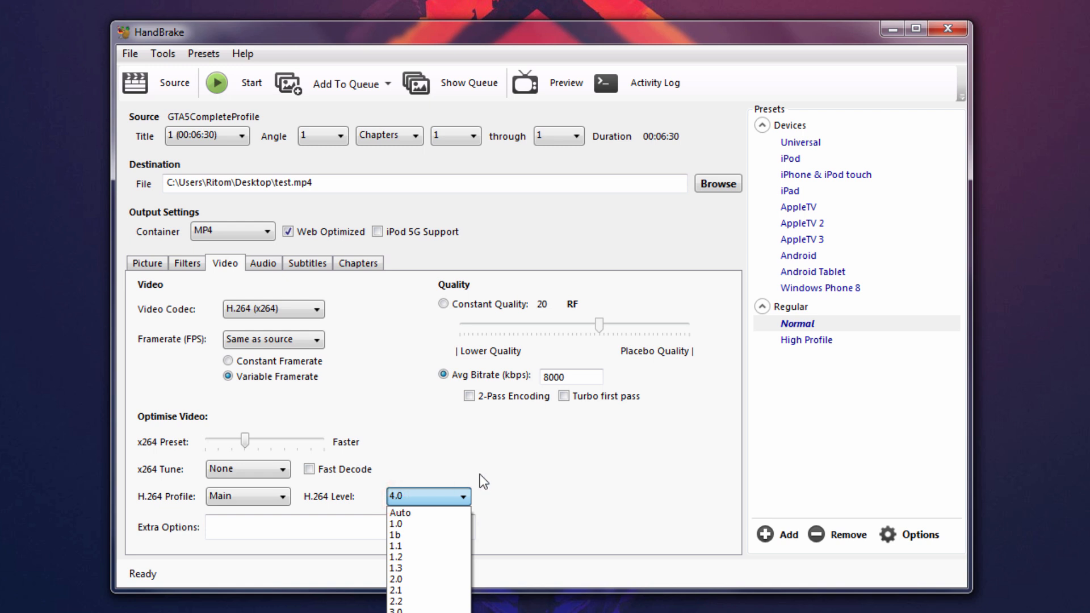
{"action": "left_click", "coordinate": [410, 497]}
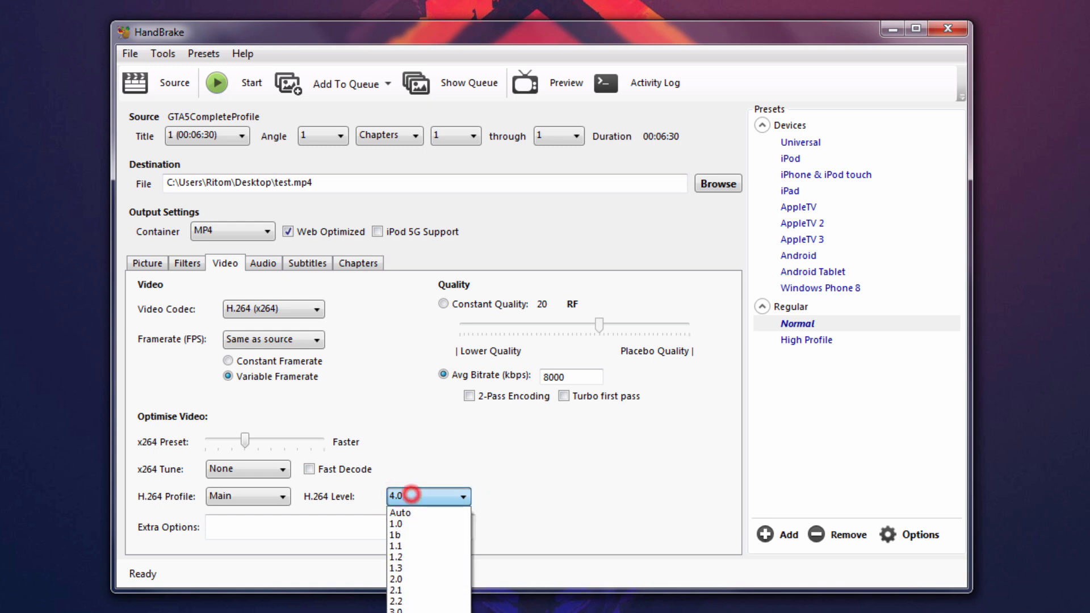
{"action": "left_click", "coordinate": [428, 497]}
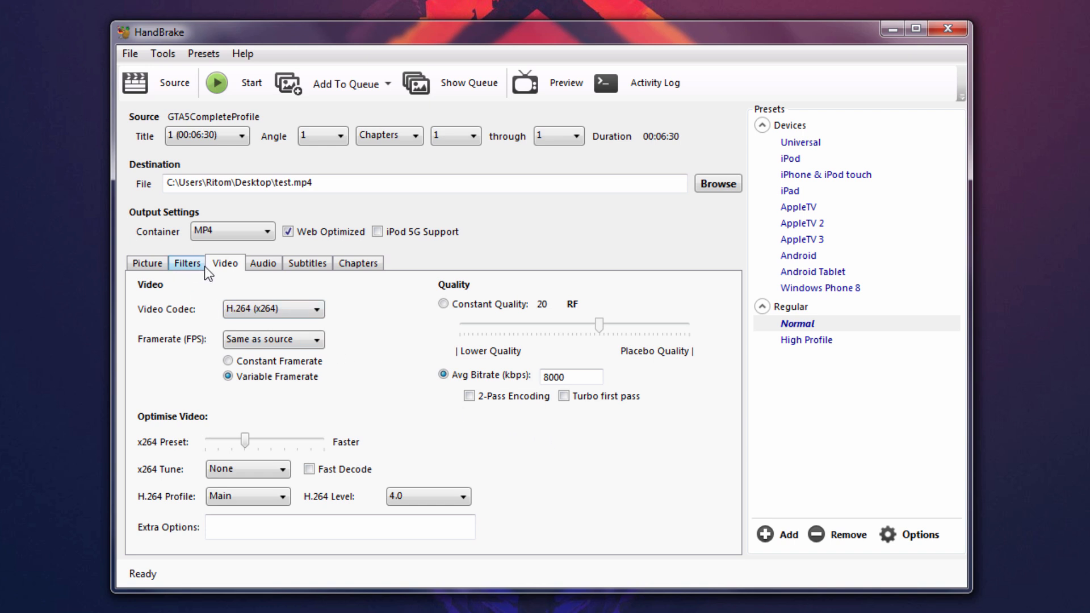
Review the Picture settings and start encoding to test.mp4 on the Desktop
{"action": "left_click", "coordinate": [146, 262]}
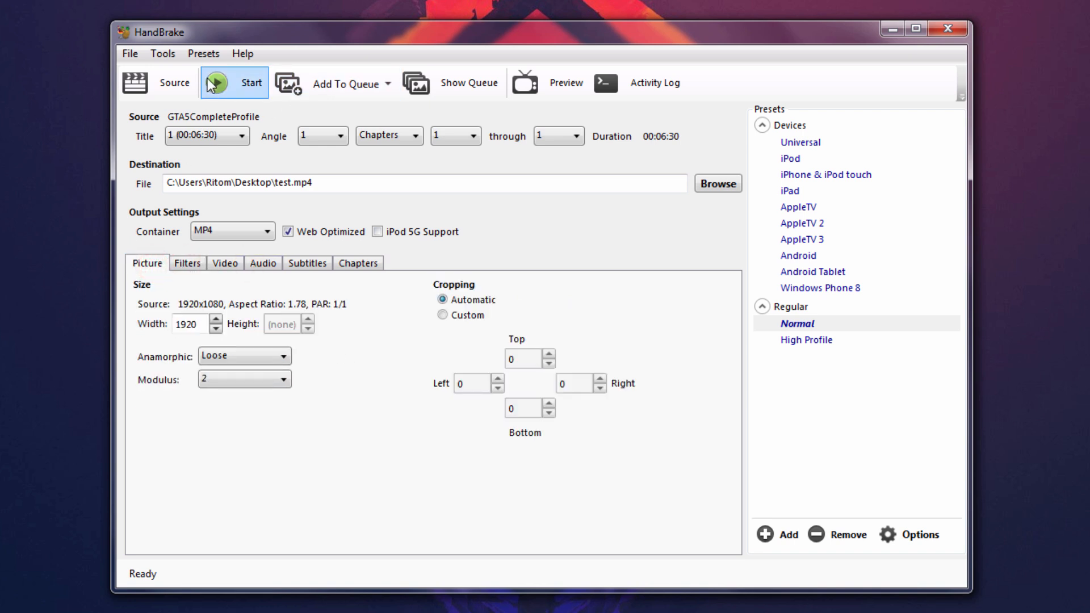
{"action": "left_click", "coordinate": [218, 82]}
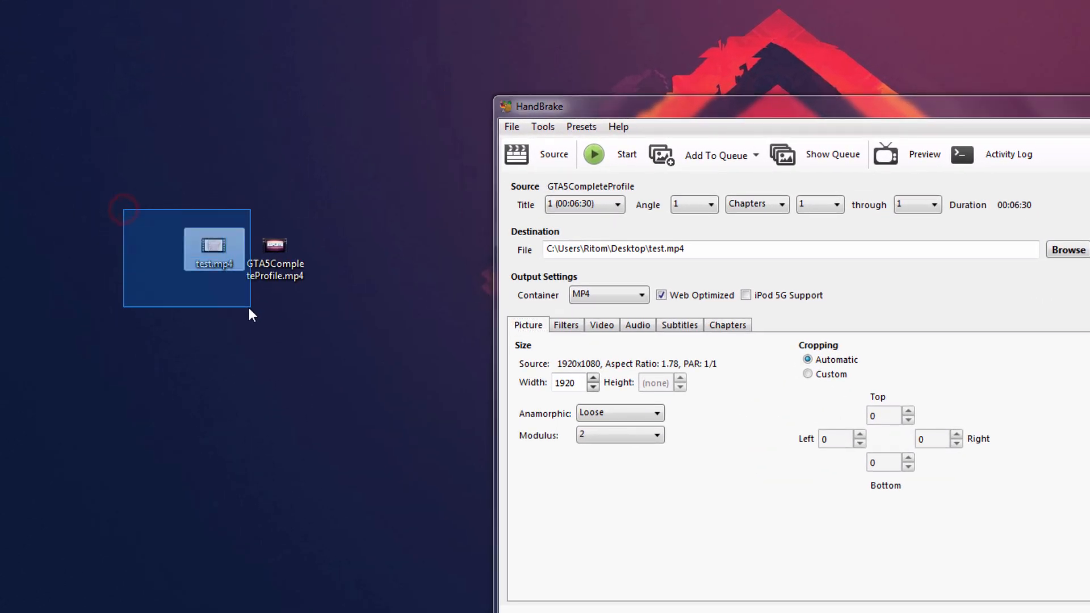
Select the original GTA5CompleteProfile.mp4 and then the compressed test.mp4 on the Desktop
{"action": "left_click", "coordinate": [274, 247]}
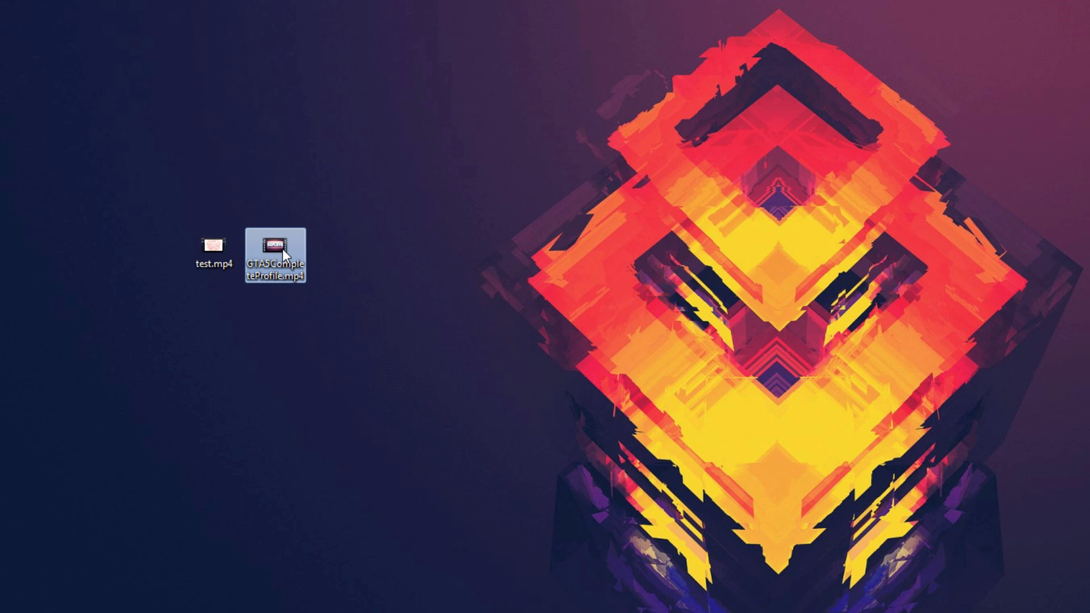
{"action": "left_click", "coordinate": [276, 253]}
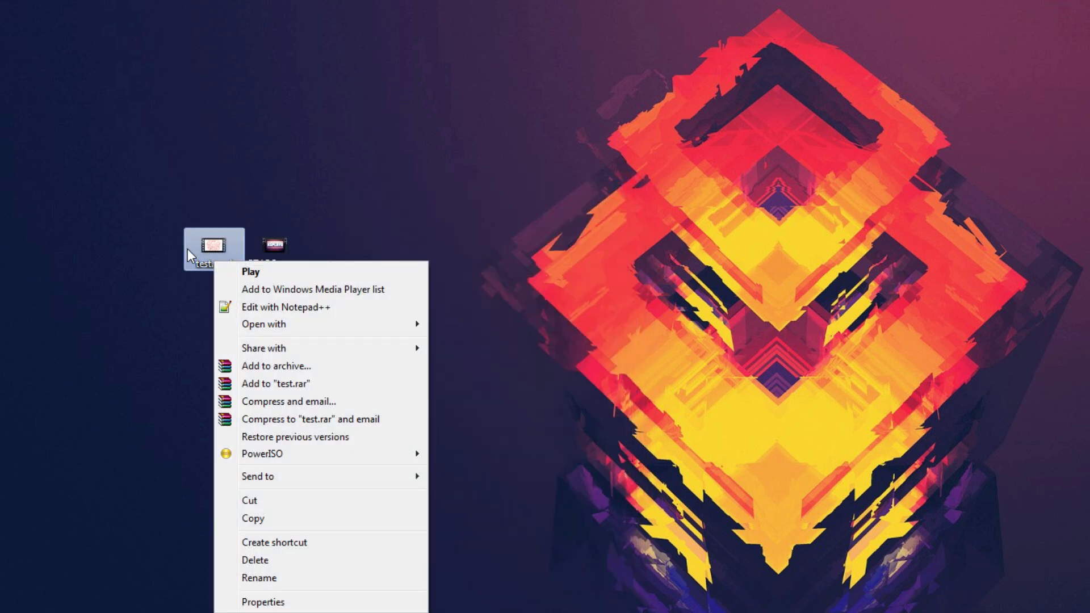
Compare test.mp4's 287 MB size and bitrates against the 1.96 GB original in Properties
{"action": "left_click", "coordinate": [263, 602]}
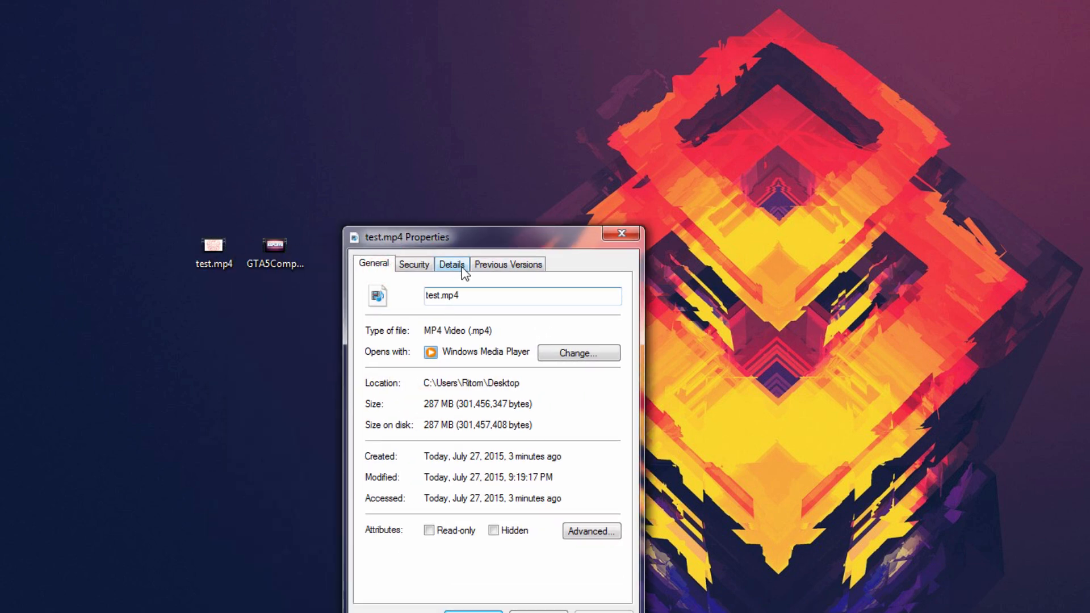
{"action": "left_click", "coordinate": [451, 264]}
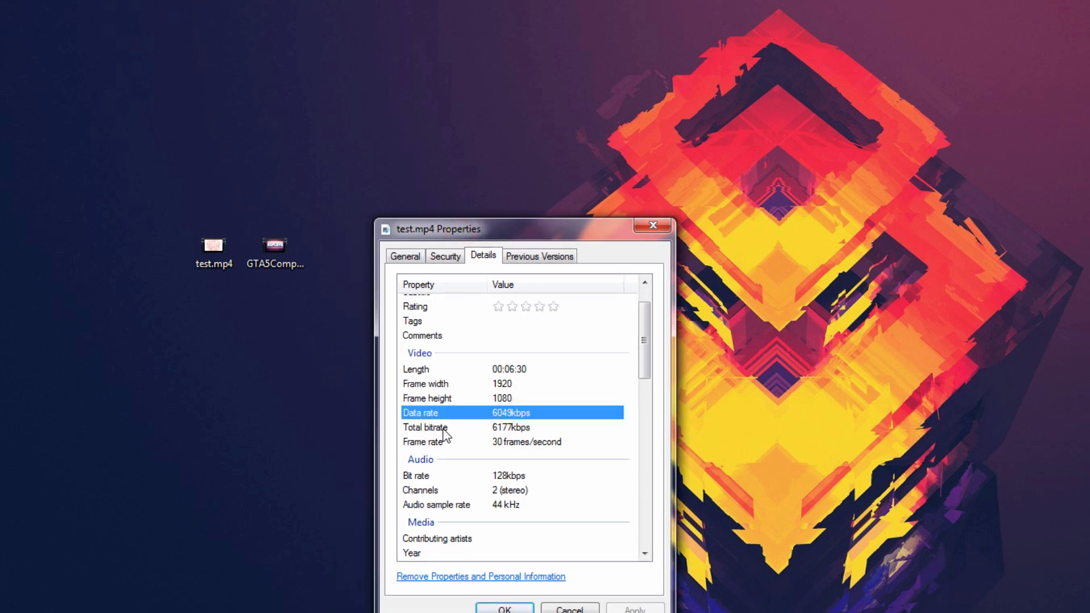
{"action": "left_click", "coordinate": [425, 427]}
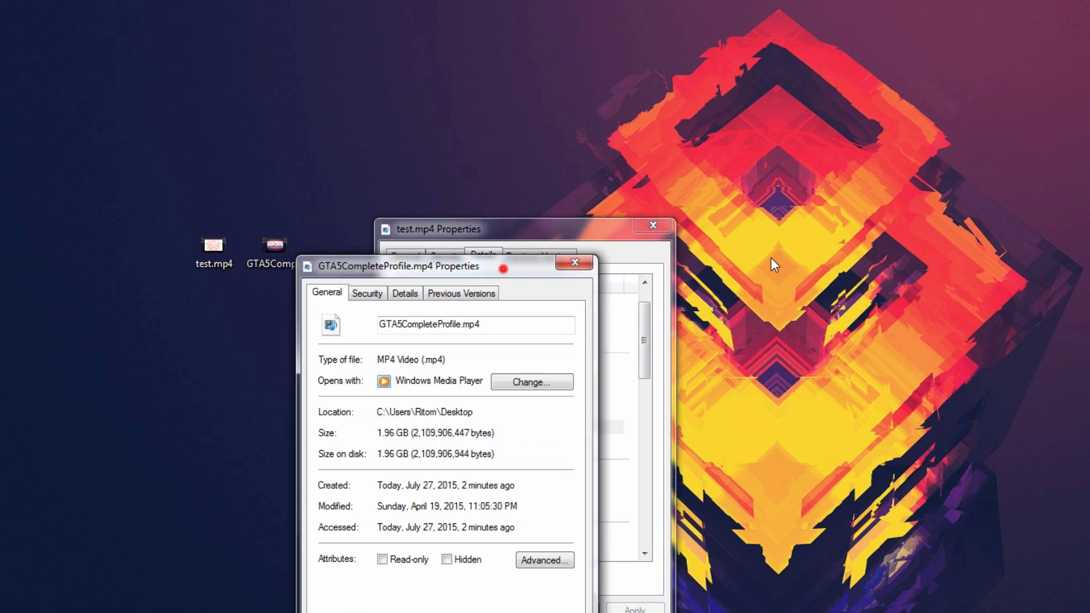
{"action": "left_click", "coordinate": [813, 240]}
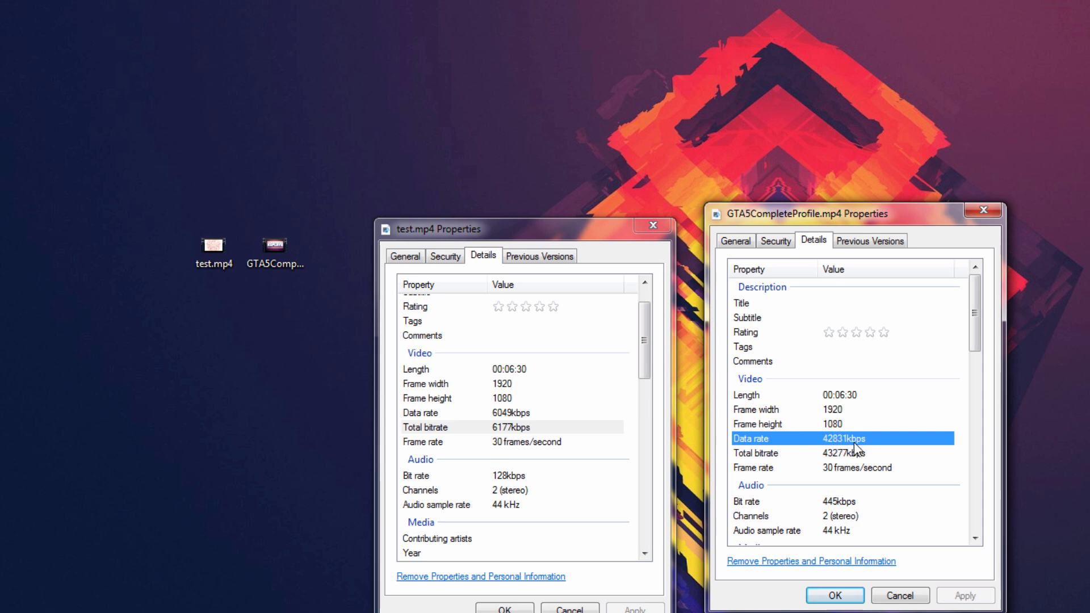
{"action": "left_click", "coordinate": [487, 427]}
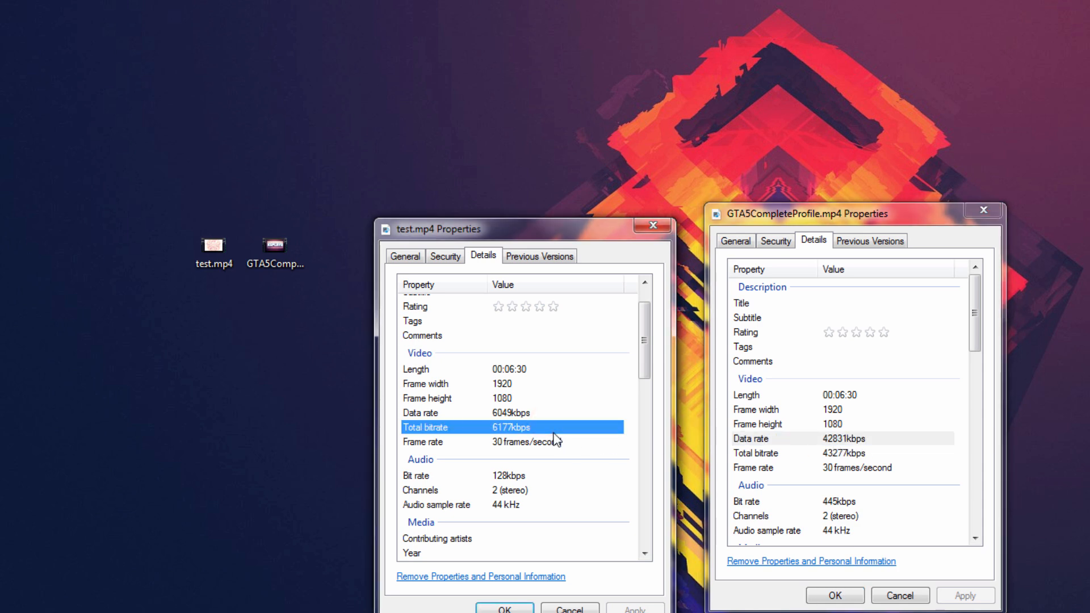
{"action": "left_click", "coordinate": [982, 211]}
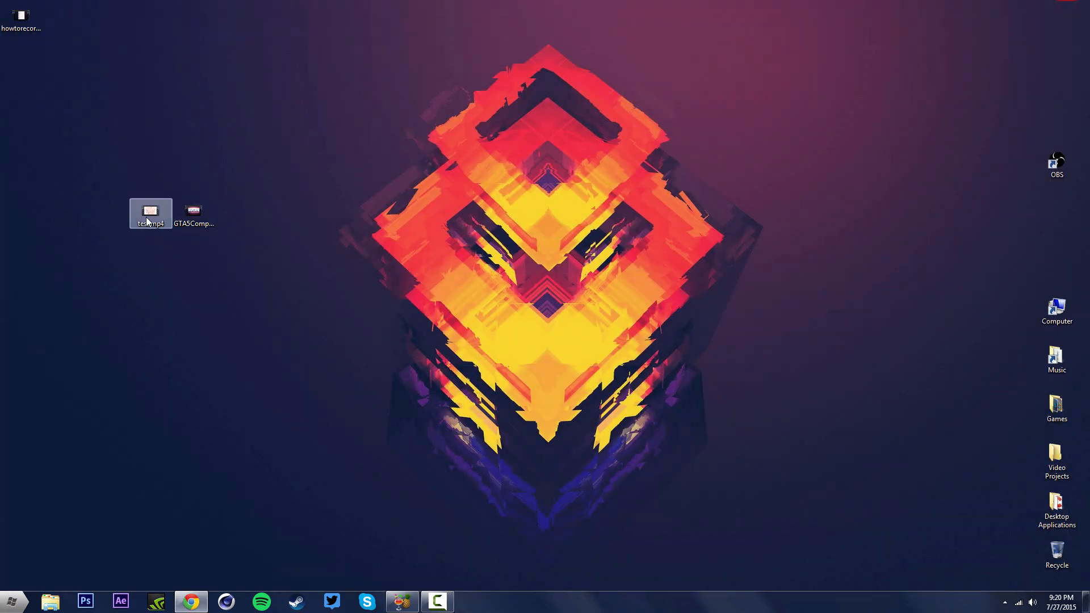
Play test.mp4 in Windows Media Player
{"action": "double_click", "coordinate": [150, 213]}
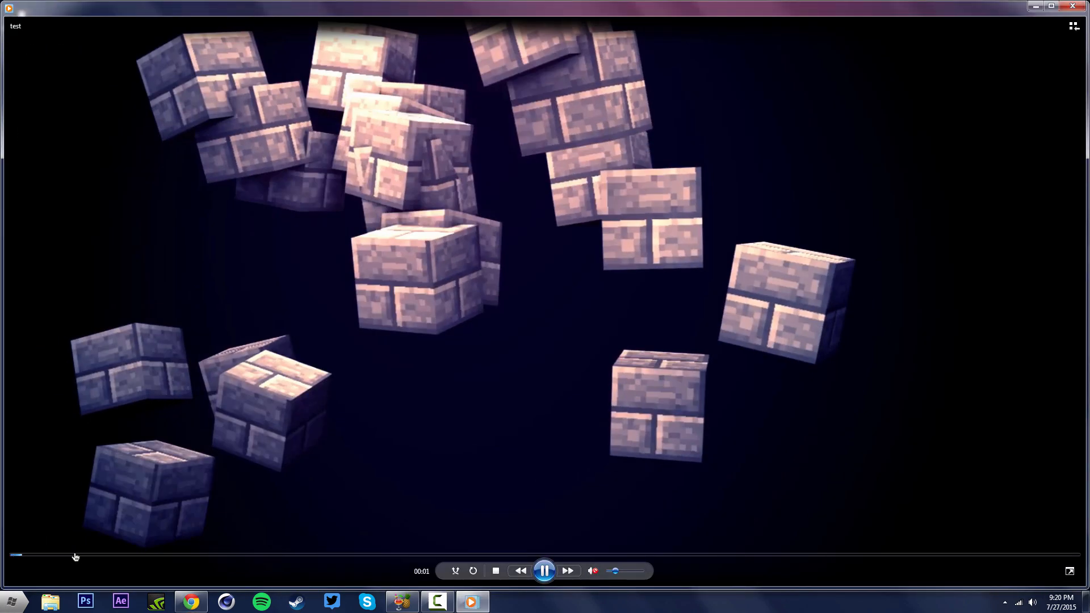